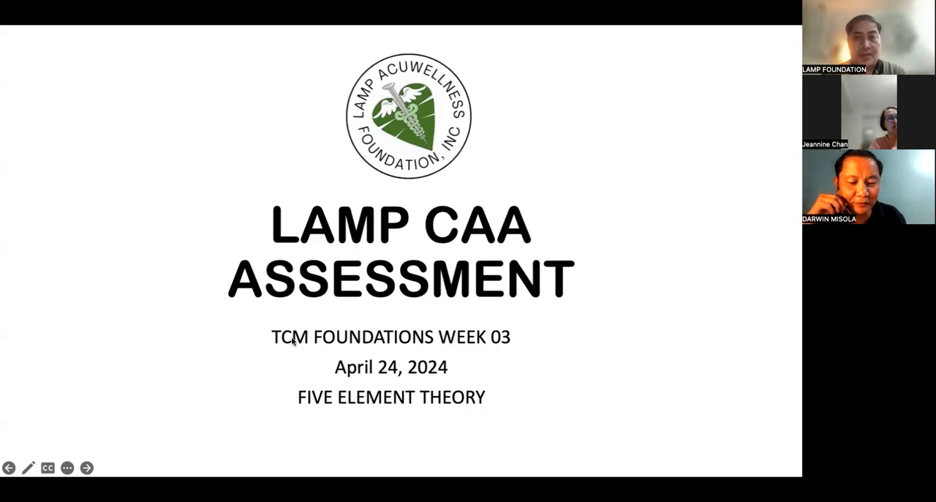
Step: Advance from the title slide to quiz question 1 on the five element theory's other name
click(86, 468)
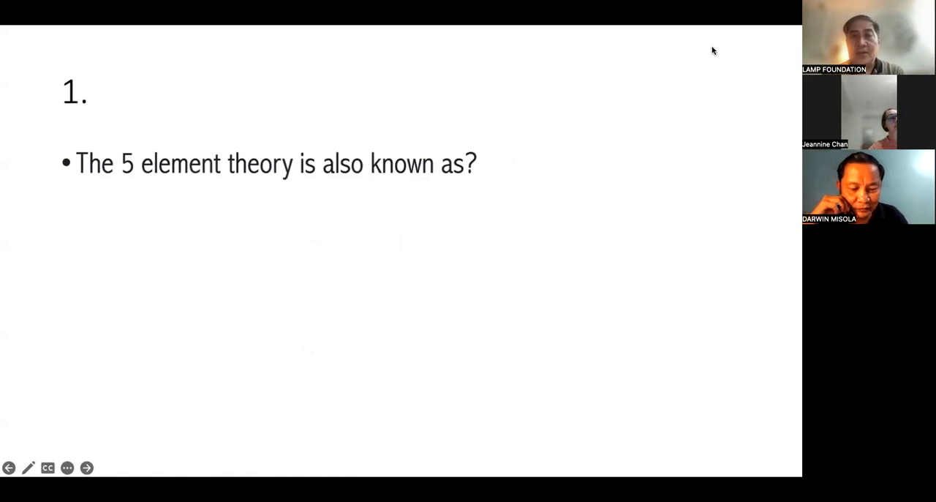
mouse_move(552, 378)
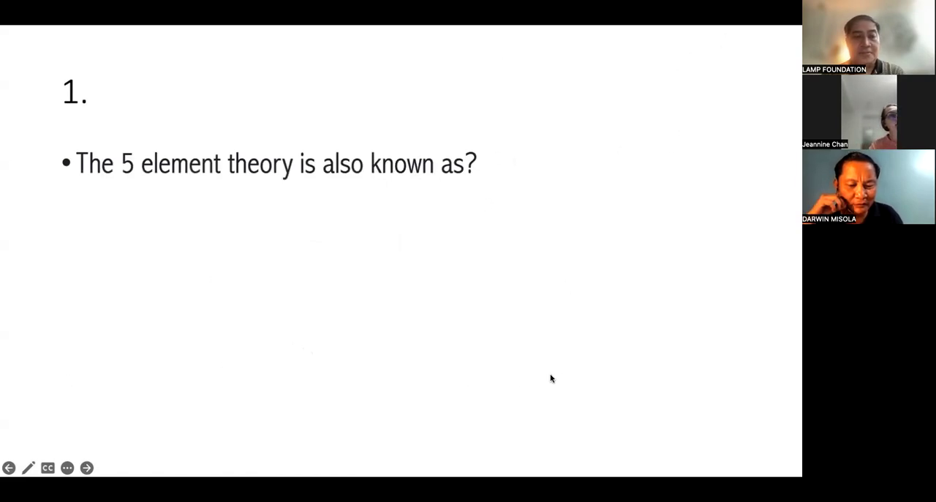
mouse_move(561, 373)
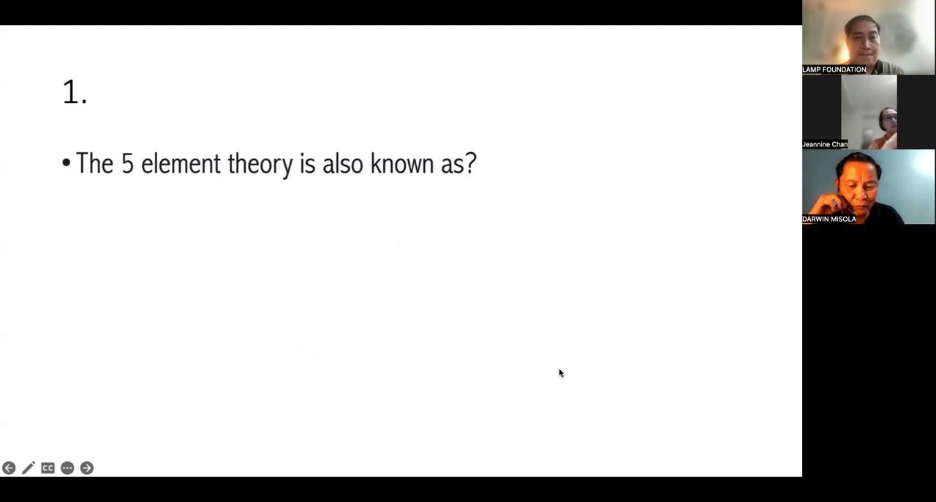
mouse_move(294, 338)
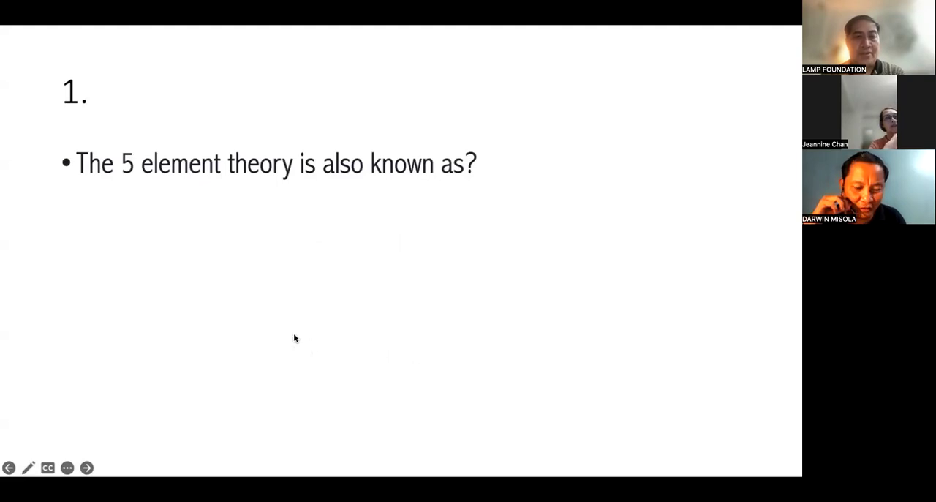
Step: Advance to question 2 on wood: expansive outward movement, spring, birth
click(87, 467)
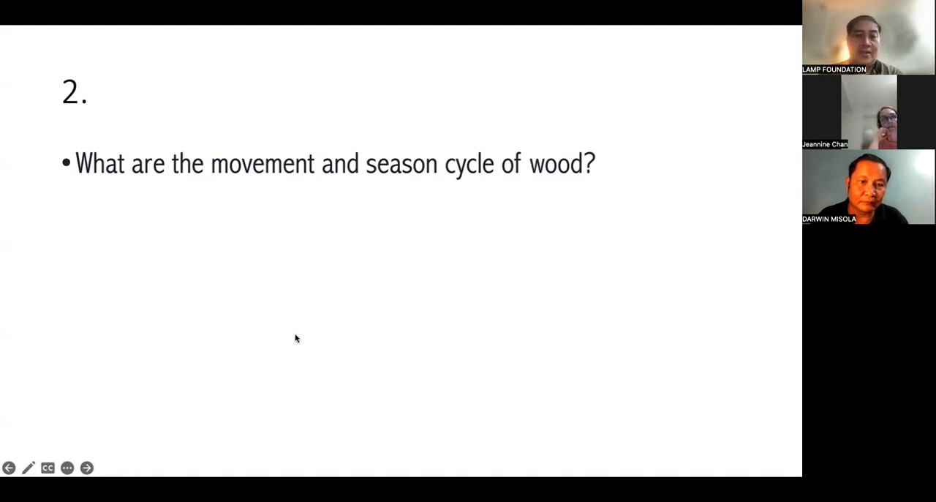
mouse_move(333, 388)
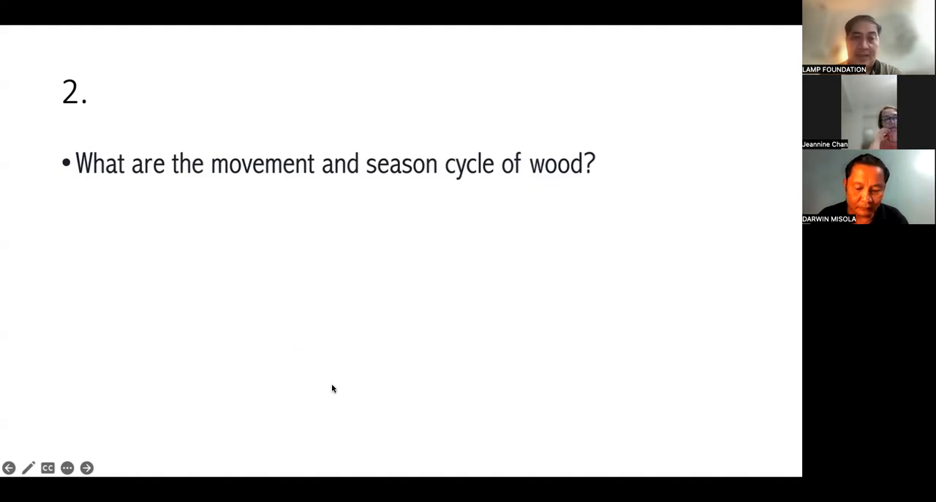
mouse_move(545, 337)
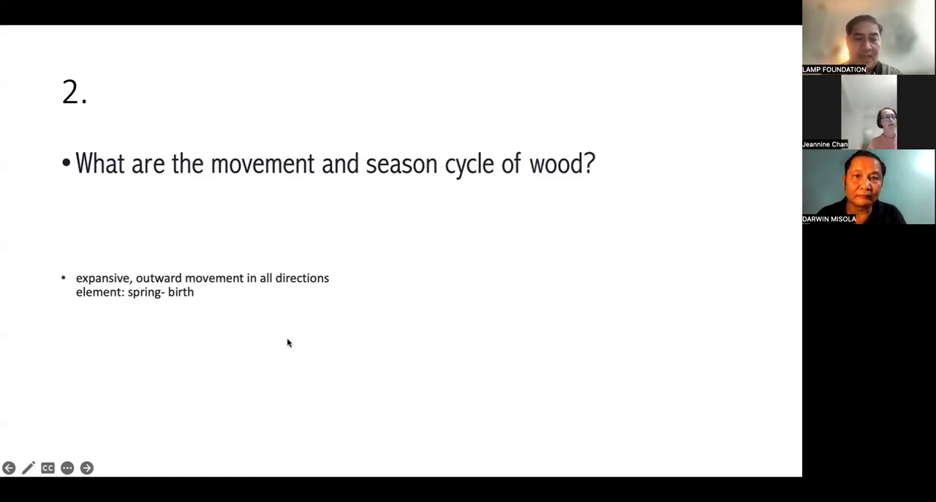
Step: Advance to question 4 and reveal earth's answer: neutral, stable movement, late summer pivot
click(87, 468)
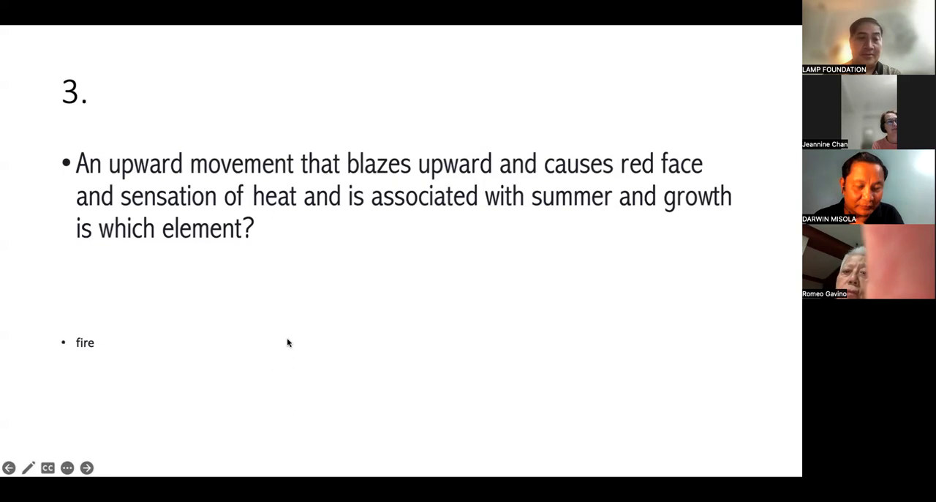
click(86, 467)
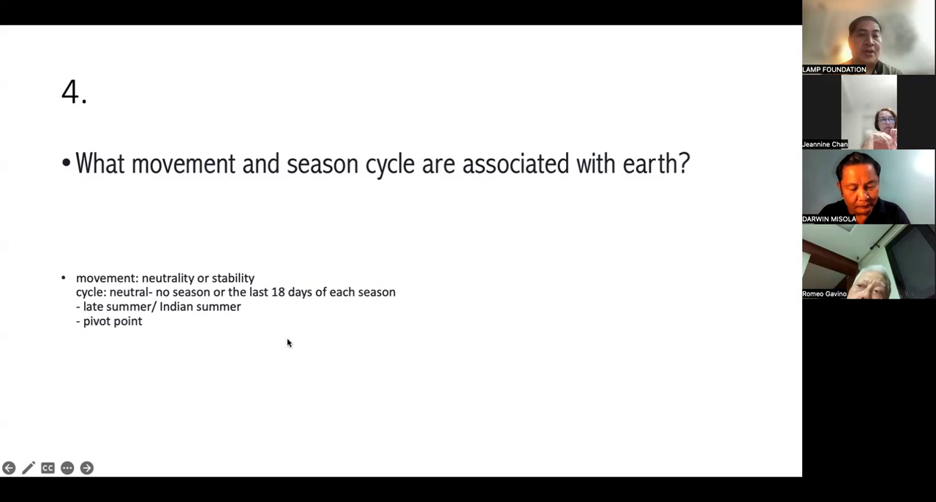
Step: Advance to question 5 on metal: contractive inward movement, fall harvesting
click(86, 468)
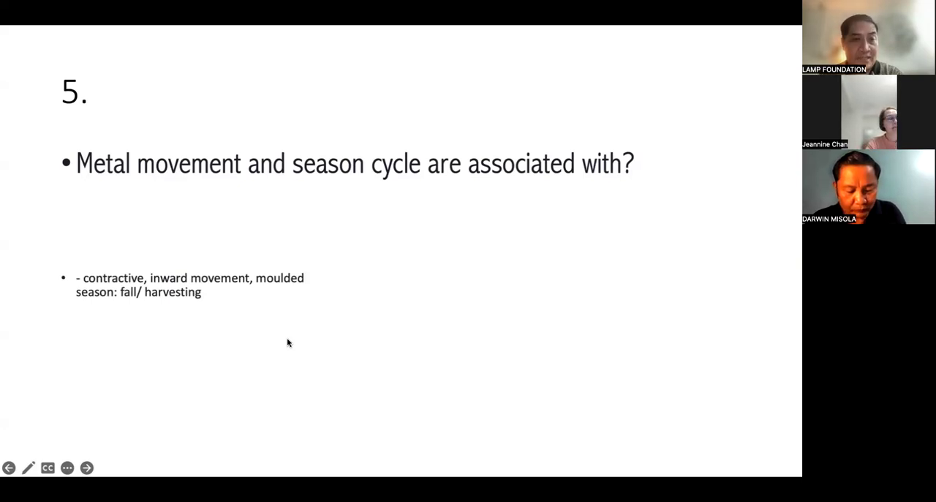
Step: Advance past question 6 to question 7, answered 'stomach and spleen'
click(86, 467)
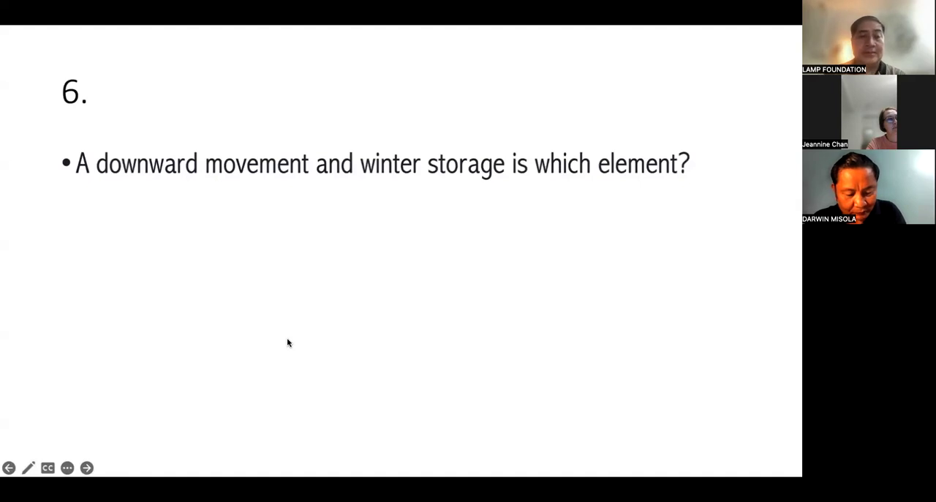
click(86, 468)
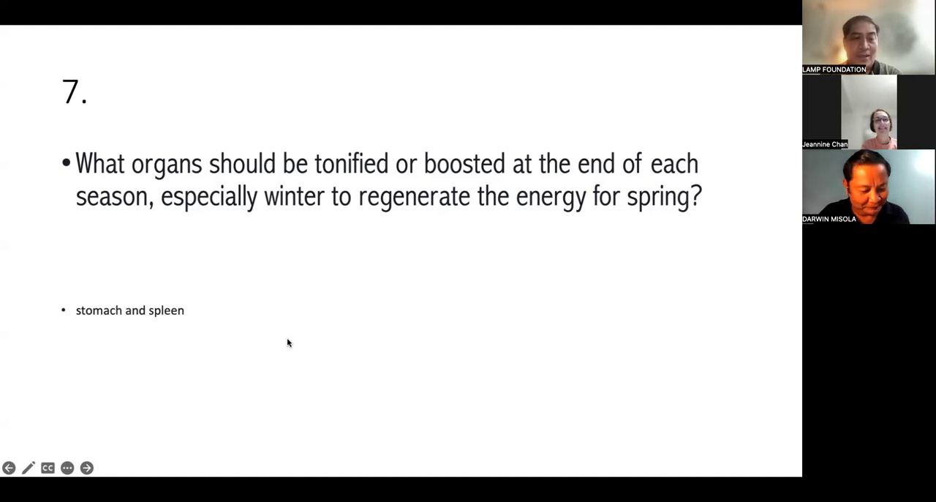
Step: Advance to question 8 on the vertical yin-yang axis organs, answered KD and HT
click(86, 467)
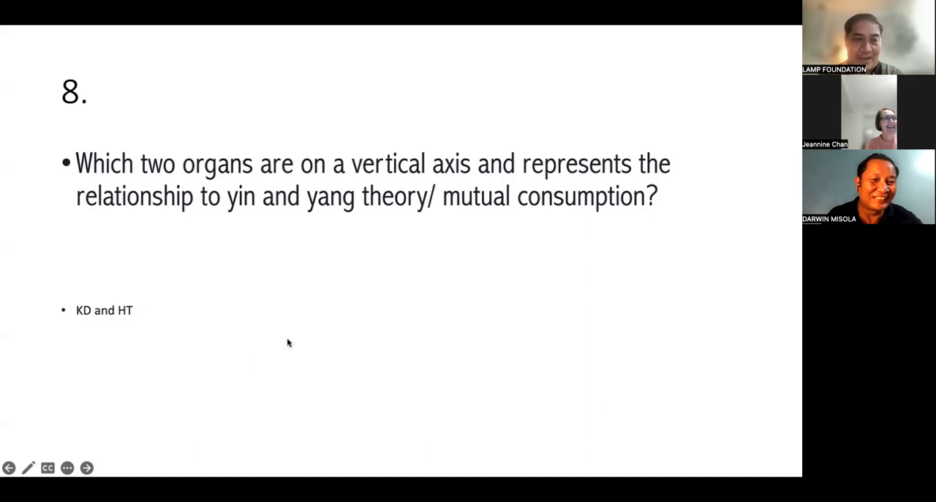
Step: Advance to question 9 on the foundation element and organ: water and kidney
click(86, 468)
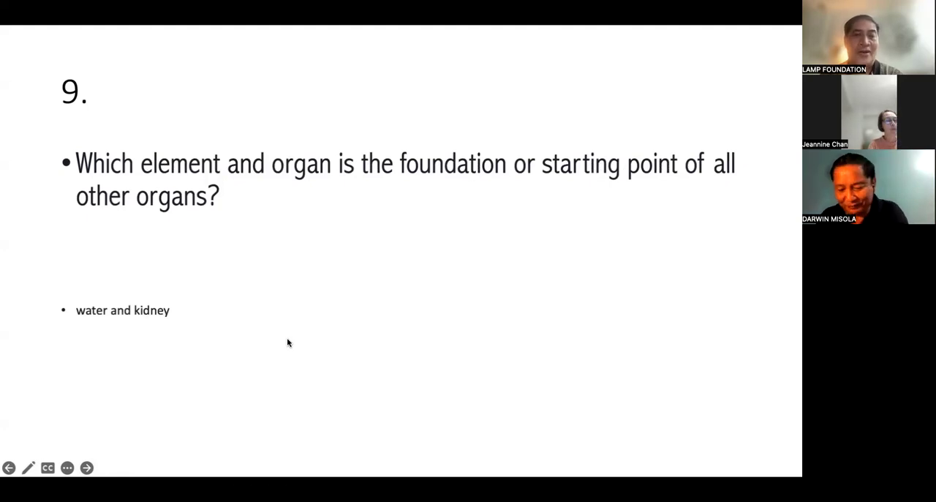
Step: Advance to question 10 on what KD and HT represent, showing fire-water balance
click(86, 467)
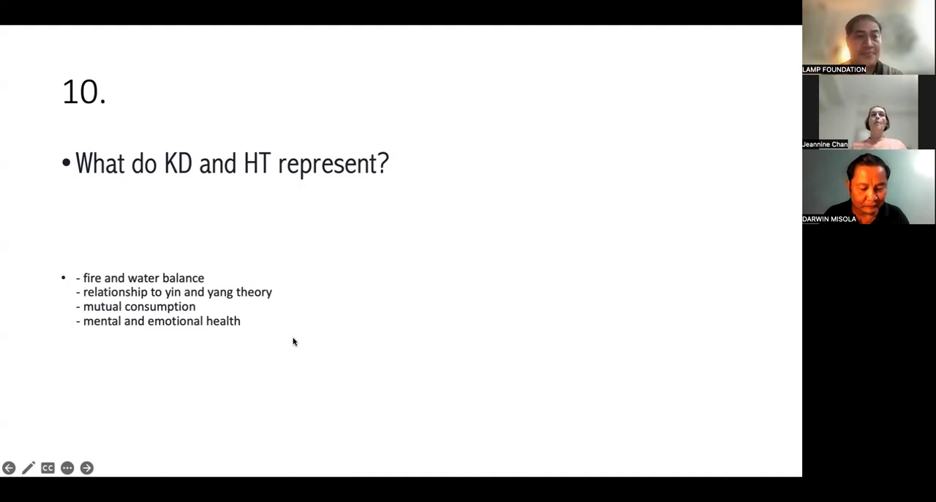
Step: Advance to question 11 on fire's mental aspect: shen, mind/spirit/consciousness
click(86, 467)
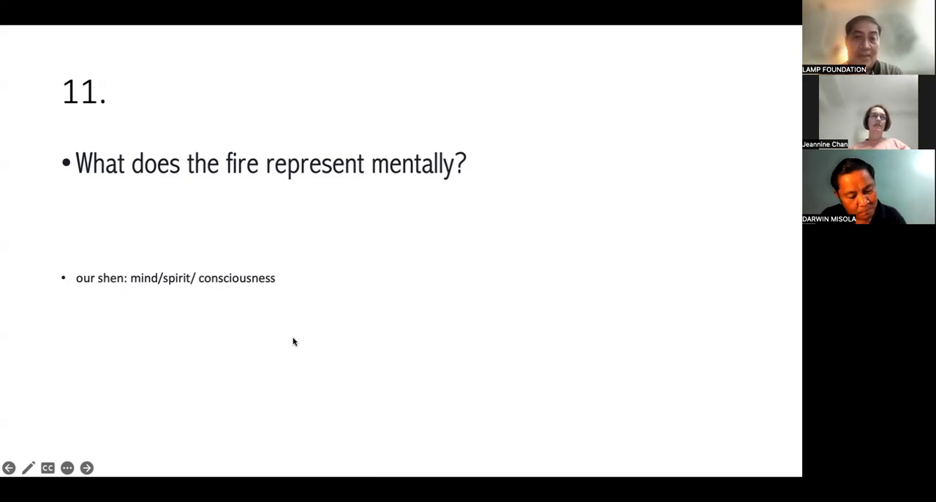
Step: Advance to question 12 on water's mental aspect: Zhi equals willpower
click(87, 467)
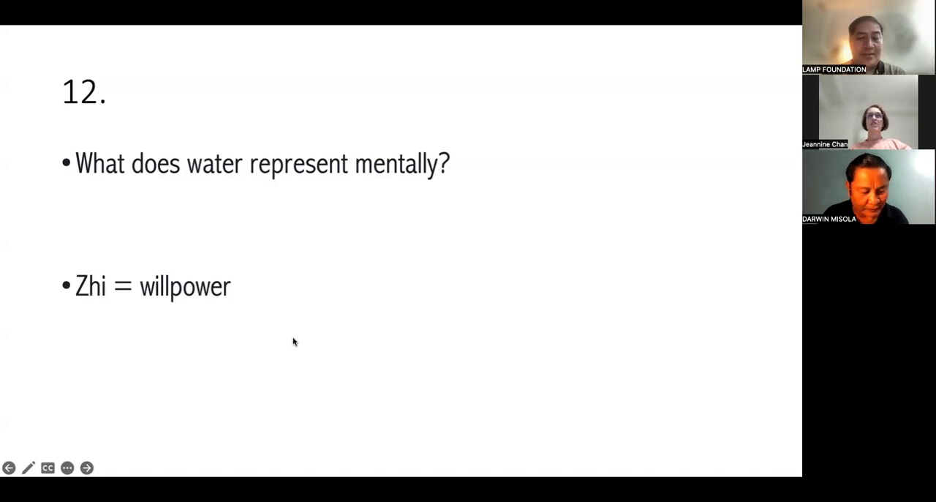
Step: Advance to slide 13: weak fire causes risky, reckless, impulsive behavior
click(86, 467)
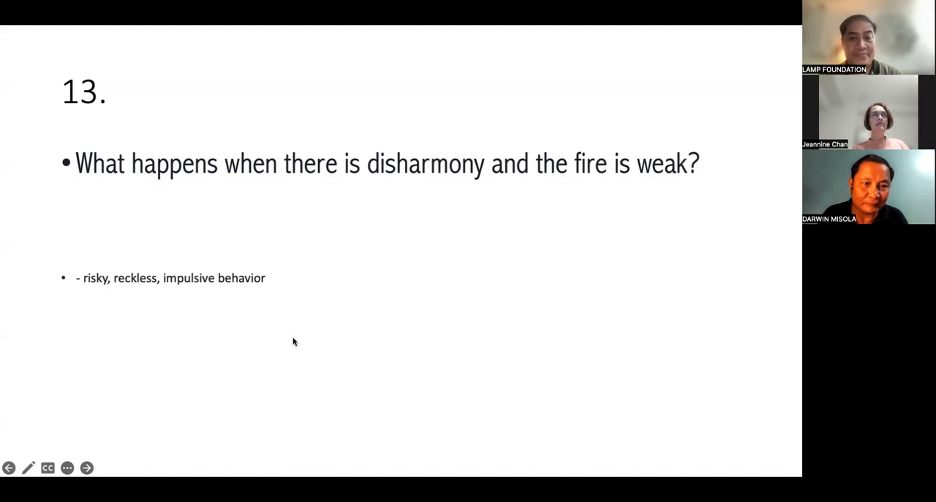
Step: Advance to slide 14: weak water brings depression, cloudy thoughts, slowness
click(86, 467)
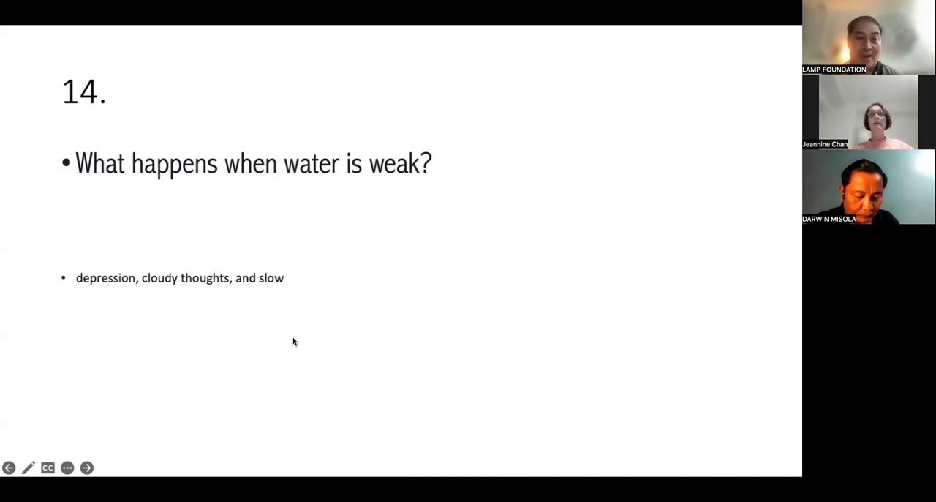
Step: Advance to slide 15 on why the Spleen sits in the center
click(86, 467)
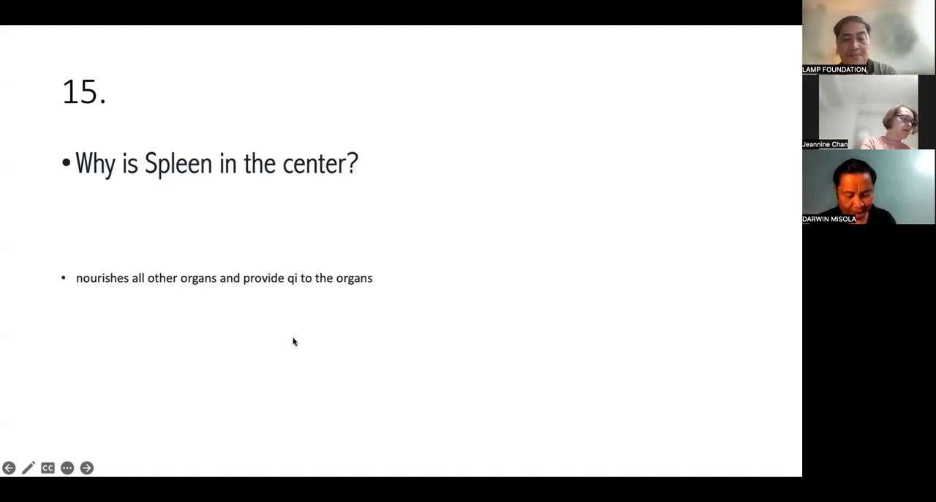
Step: Advance through questions 16 and 17 to question 18 on the generating sequence
click(86, 467)
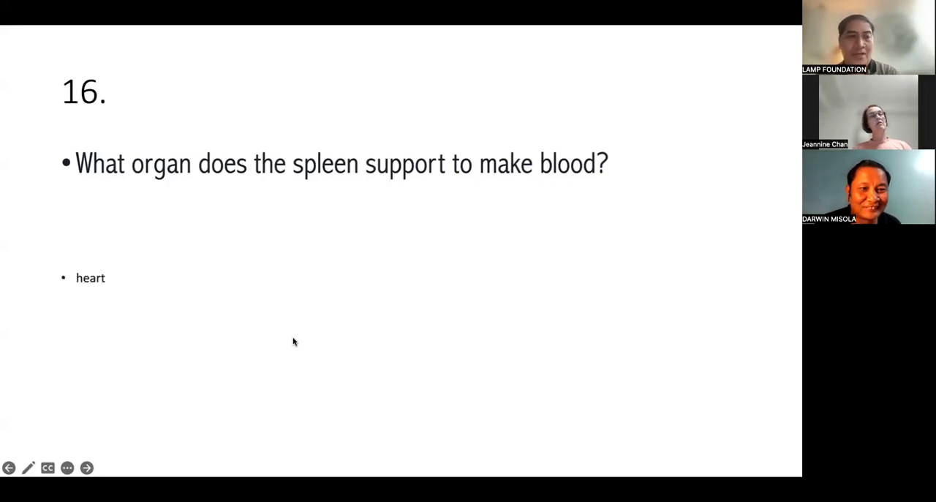
click(86, 467)
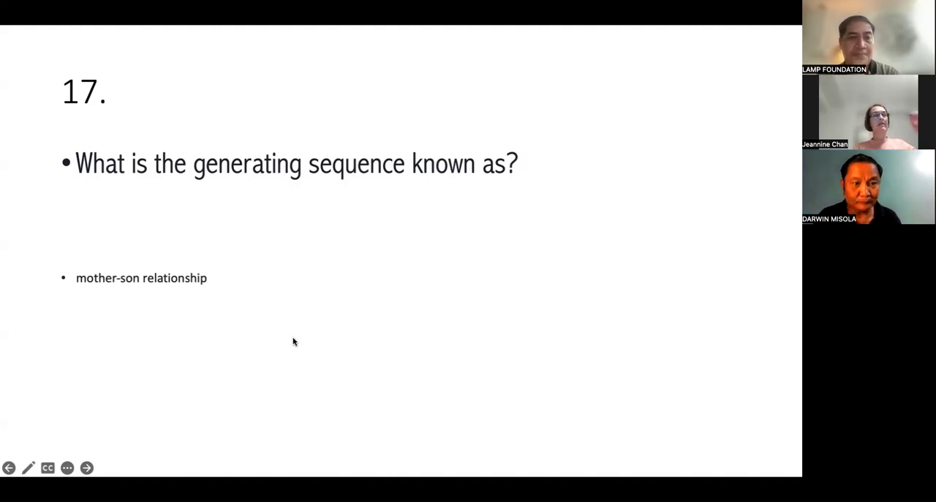
click(87, 467)
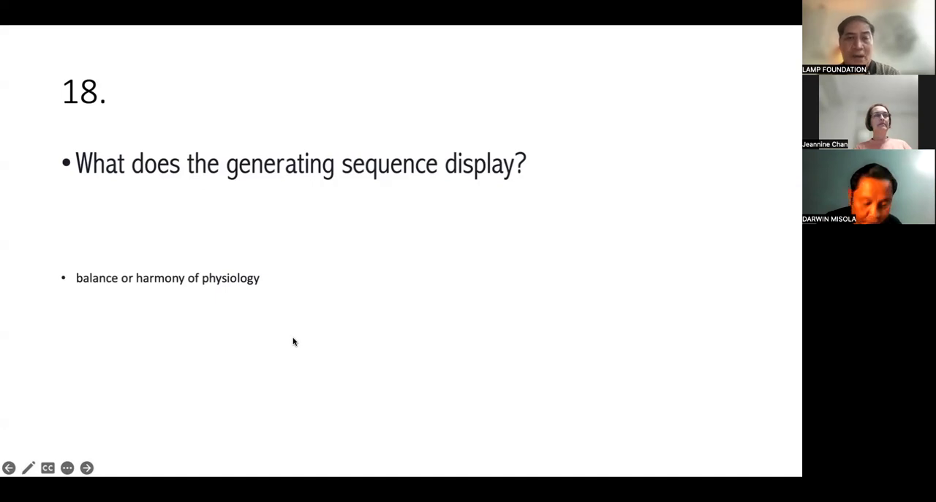
Step: Advance to slide 19: generating-sequence imbalance means deficiency and excess
click(86, 467)
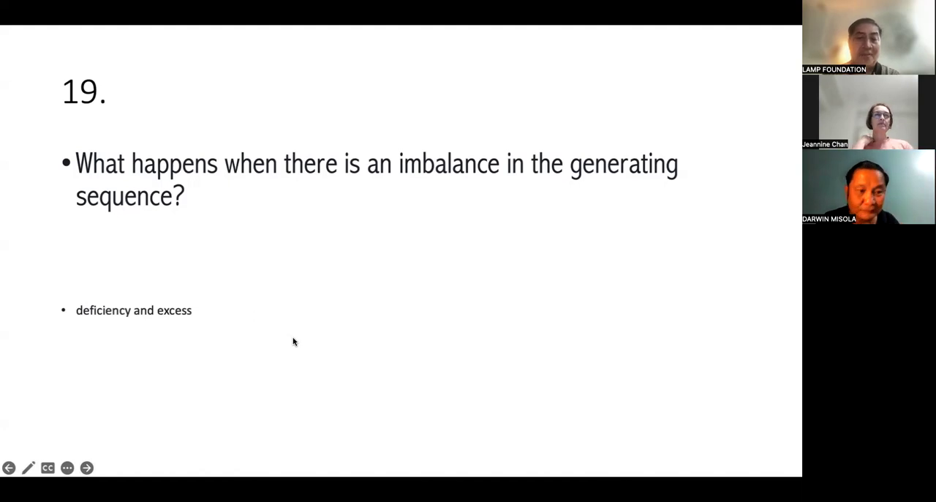
Step: Advance to slide 20: wood fails to nourish its son, fire
click(86, 467)
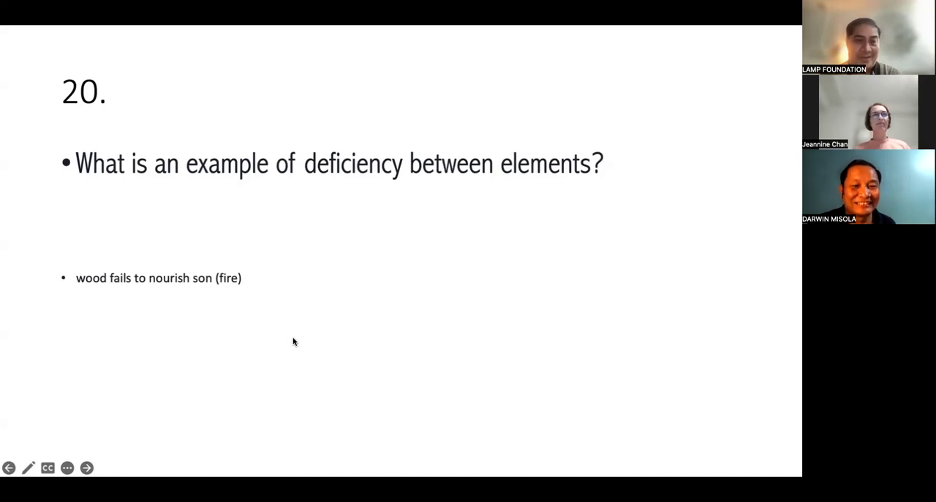
Step: Advance to slide 21, showing the answer 'water draws from metal'
click(86, 467)
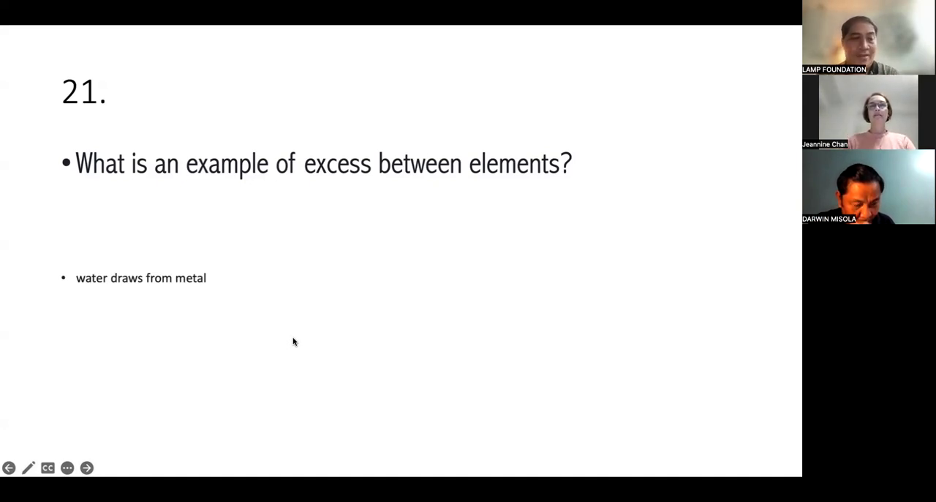
Step: Advance to slide 22: 'mother fails to nourish son'
click(87, 468)
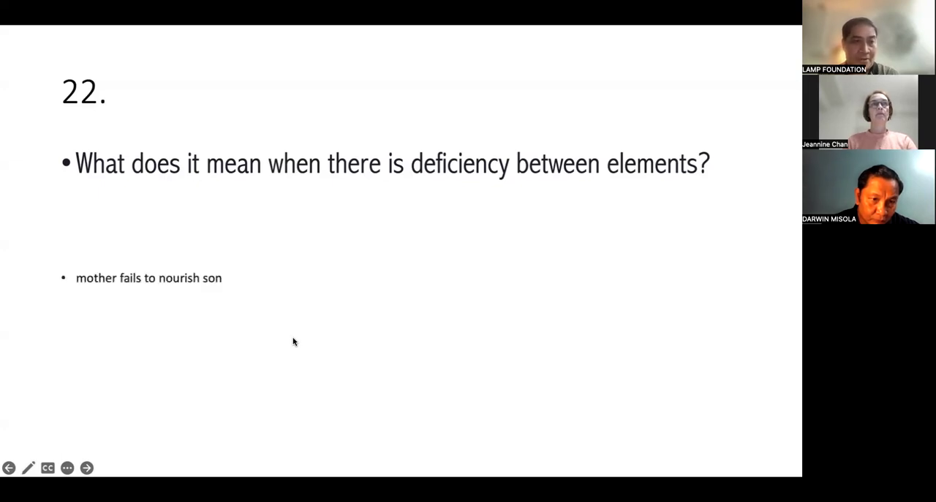
Step: Advance to slide 23: 'son draws too much energy from mother'
click(86, 467)
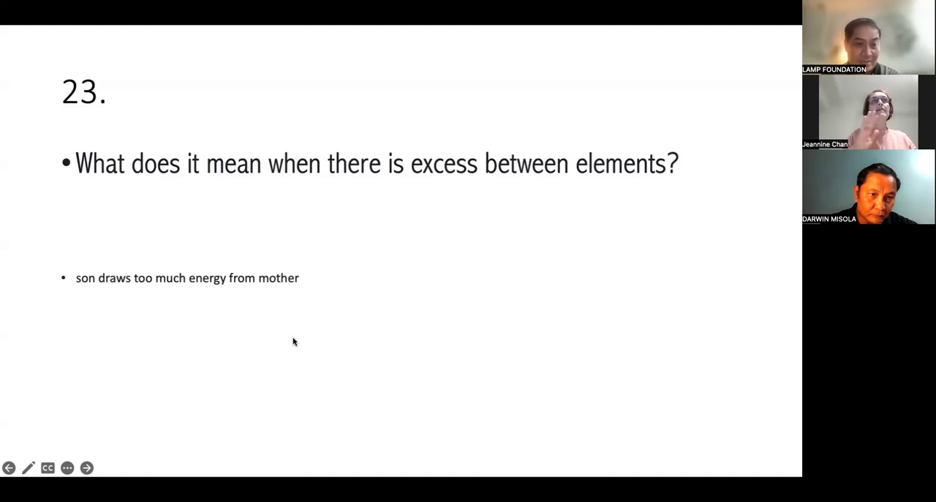
Step: Advance past question 24 on treating deficiency to question 25, 'sedate the child'
click(87, 467)
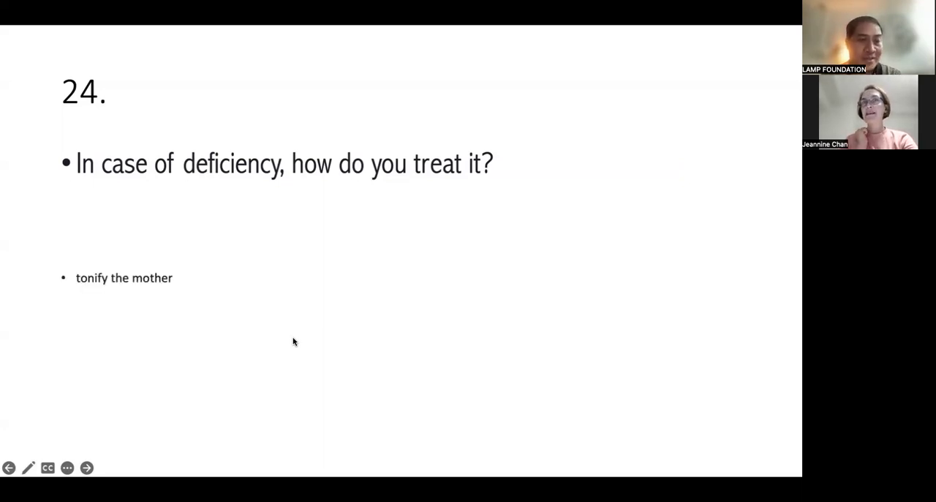
click(86, 467)
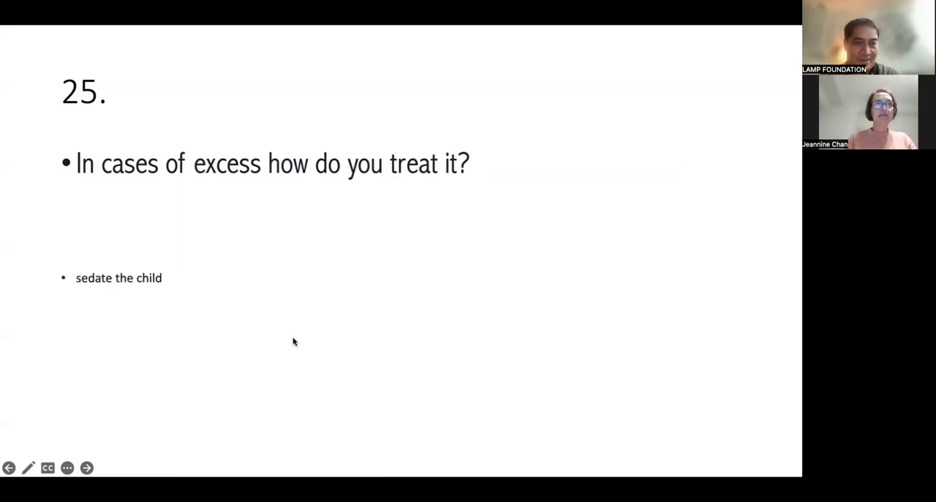
Step: Advance to question 26 on the controlling sequence meaning checks and balances
click(86, 467)
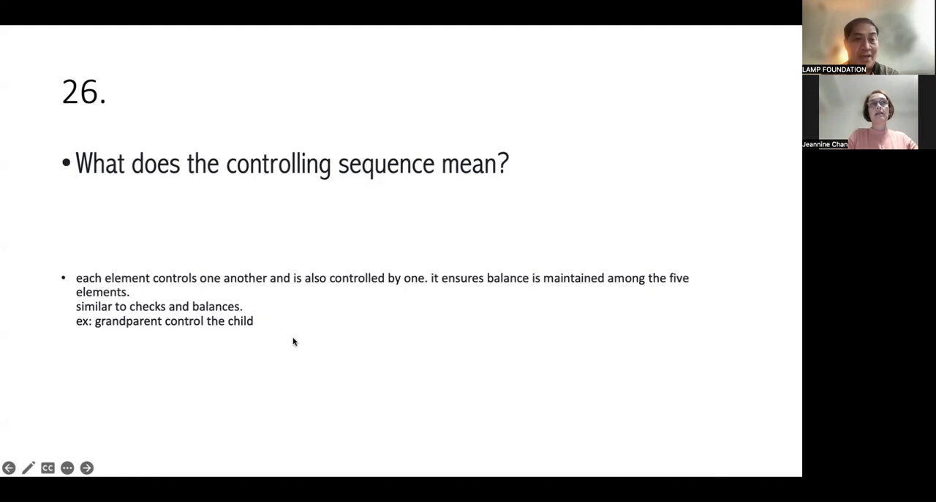
Step: Advance to question 27: over-acting means one element becomes too strong or weak
click(87, 467)
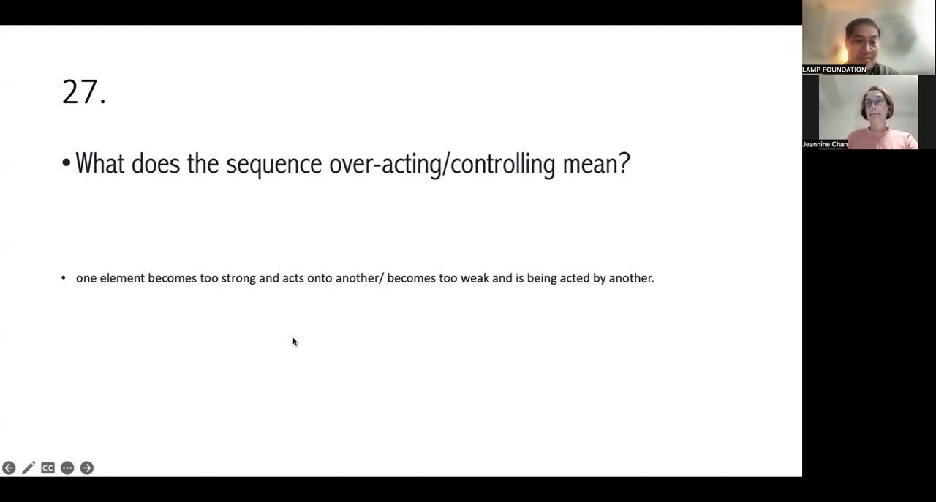
Step: Advance past question 28 to slide 29 on the insulting sequence
click(86, 467)
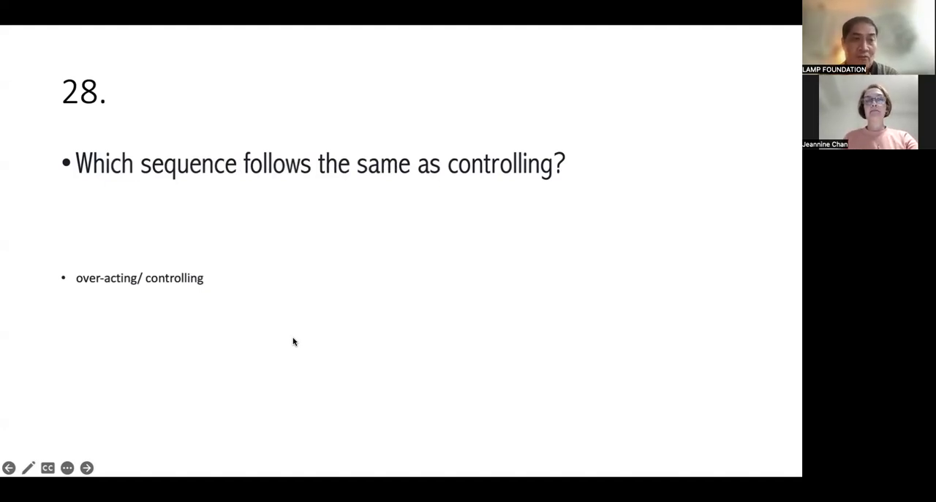
click(86, 467)
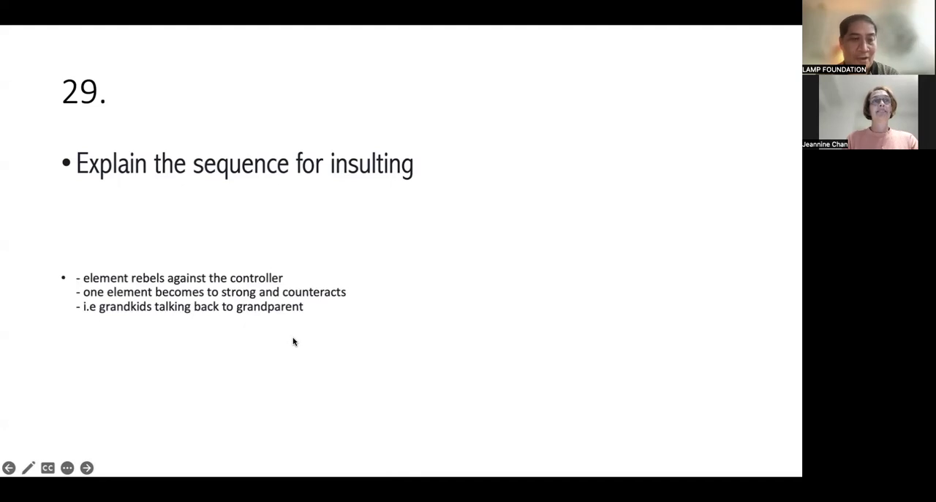
Step: Advance to question 31 on the four ways an element can be imbalanced
click(87, 467)
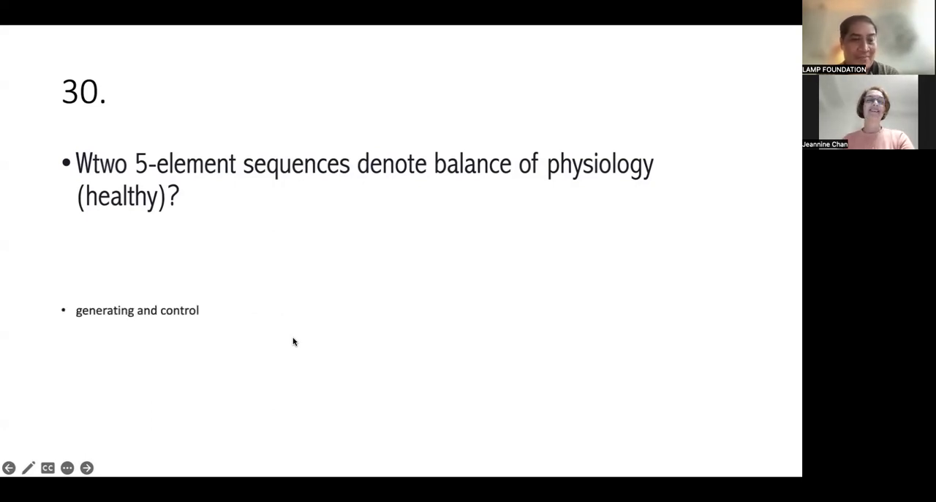
click(87, 468)
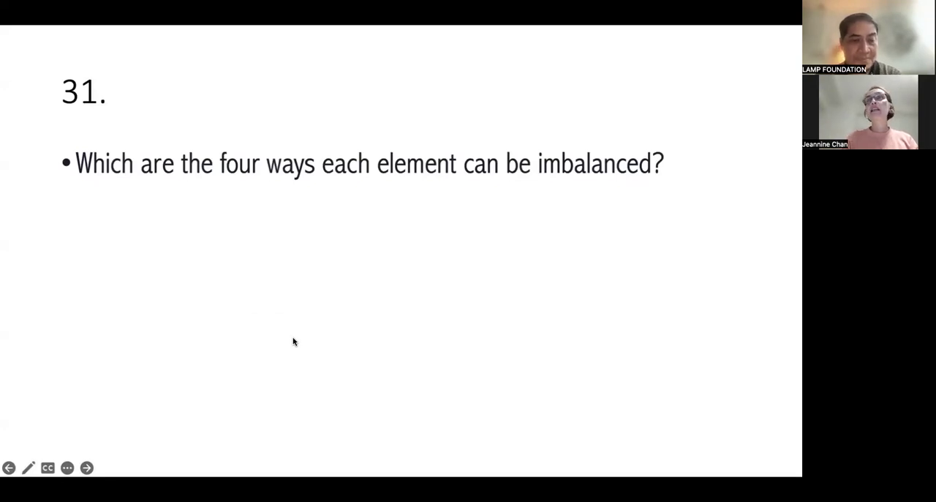
Step: Advance to question 32: sour generates fluids and yin and is astringent
click(85, 467)
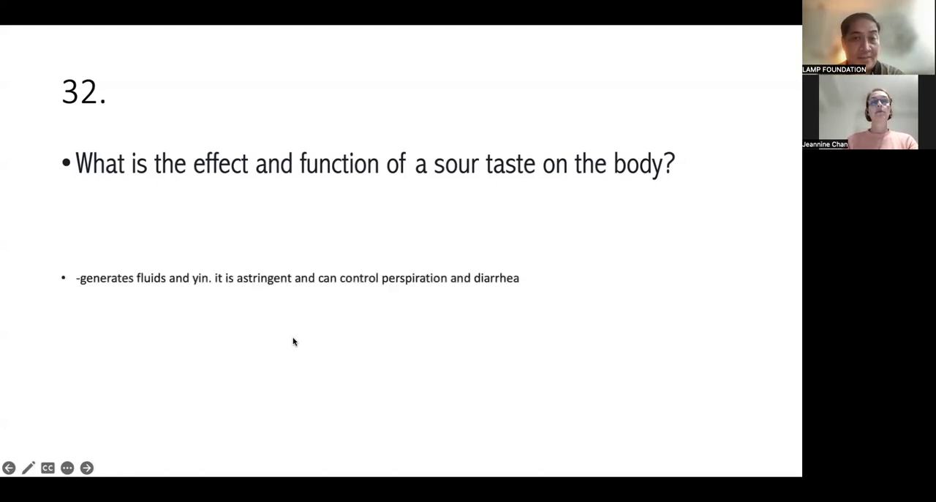
Step: Advance to question 33: bitter clears heat, sedates, hardens, subdues rebellious qi
click(85, 468)
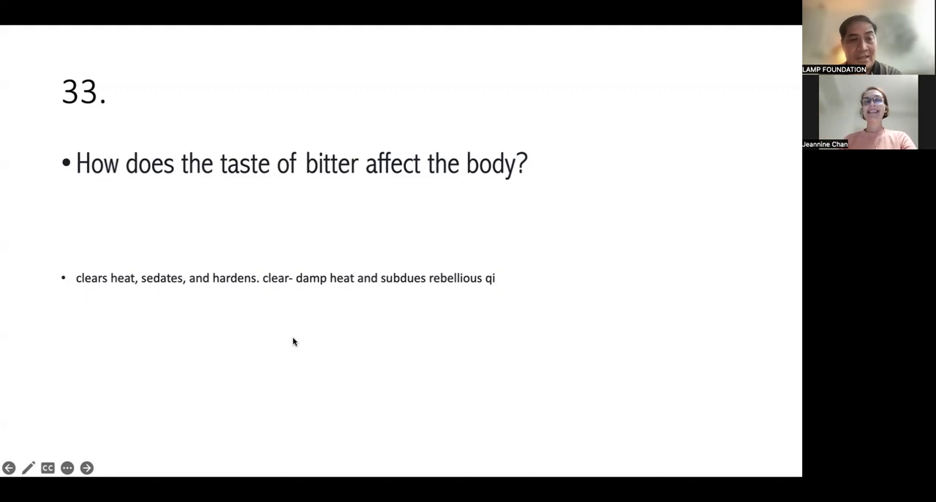
Step: Advance past the sweet-taste slide to question 35, answered pungent
click(87, 467)
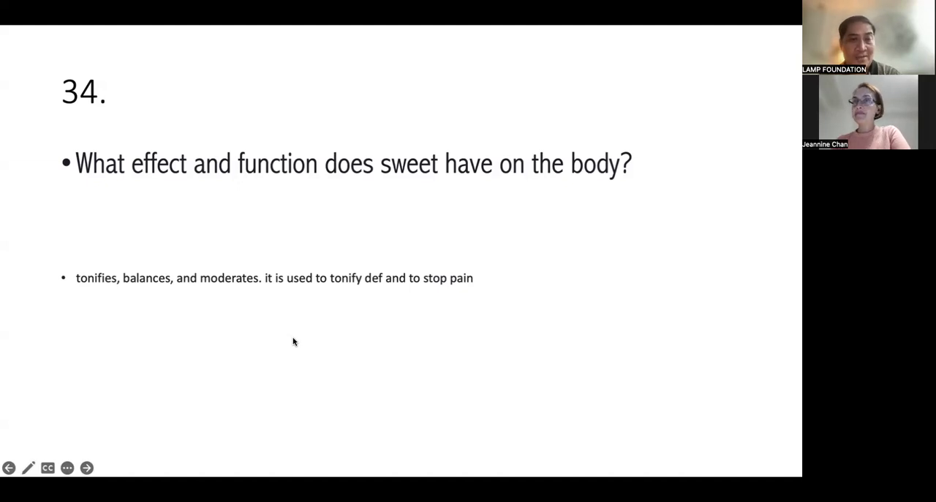
click(86, 468)
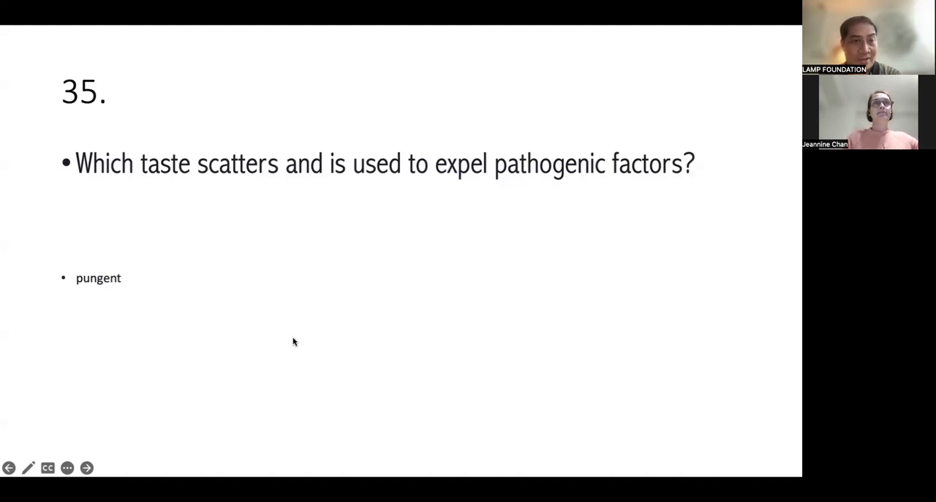
Step: Advance to question 36: salty flows downward and softens hardness
click(86, 468)
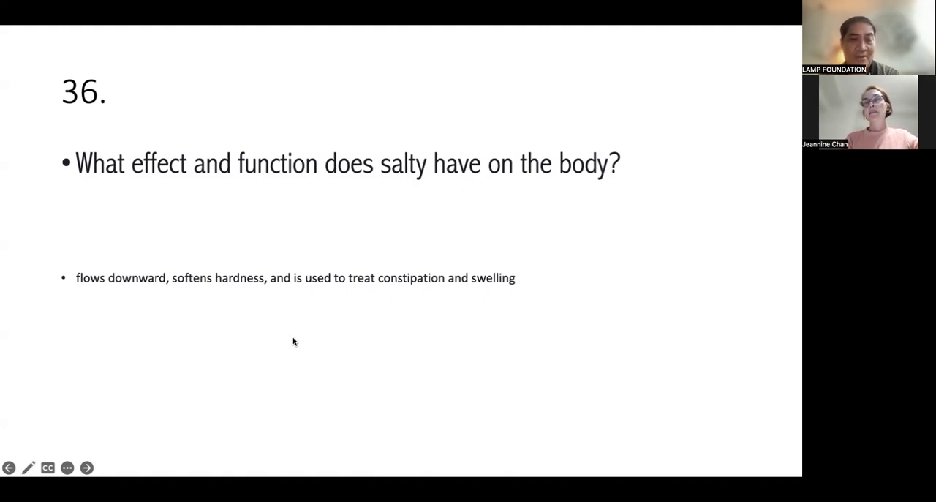
Step: Advance past the anger (wood) slide to question 38, joy answered fire
click(87, 468)
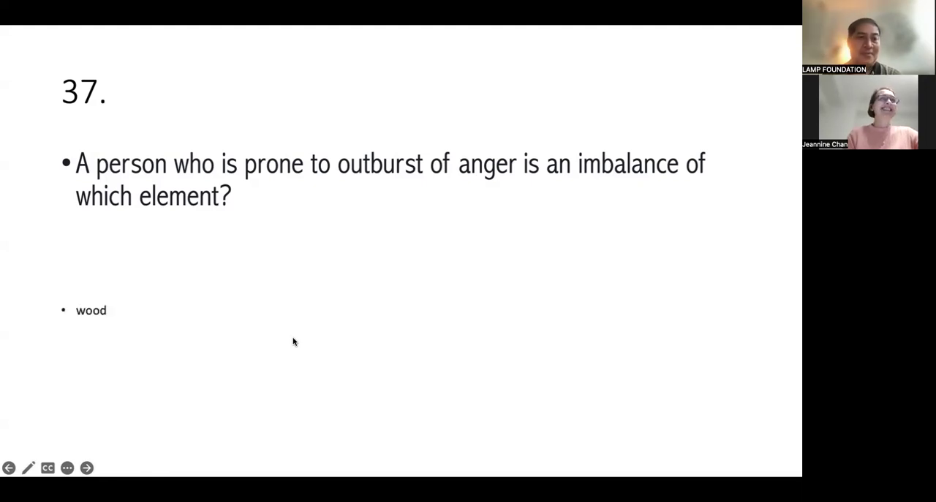
click(87, 467)
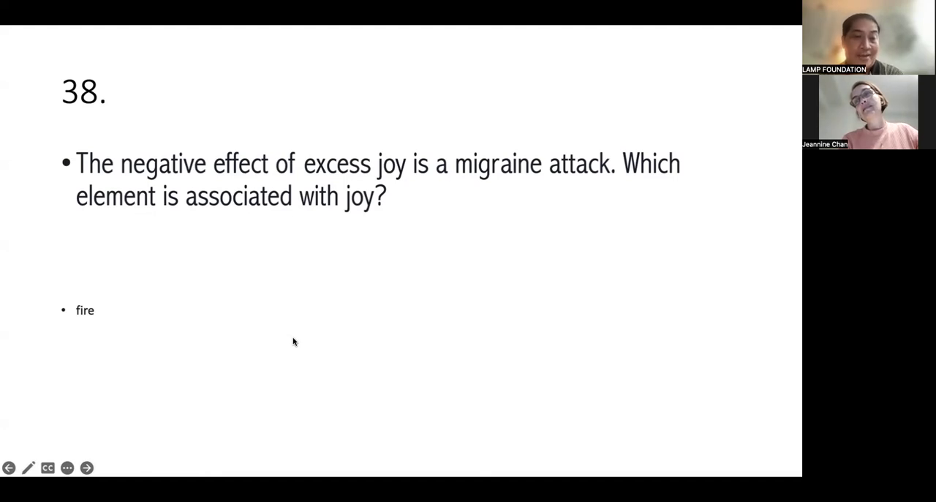
Step: Advance past the pensiveness slide to question 40, answered spleen def
click(87, 467)
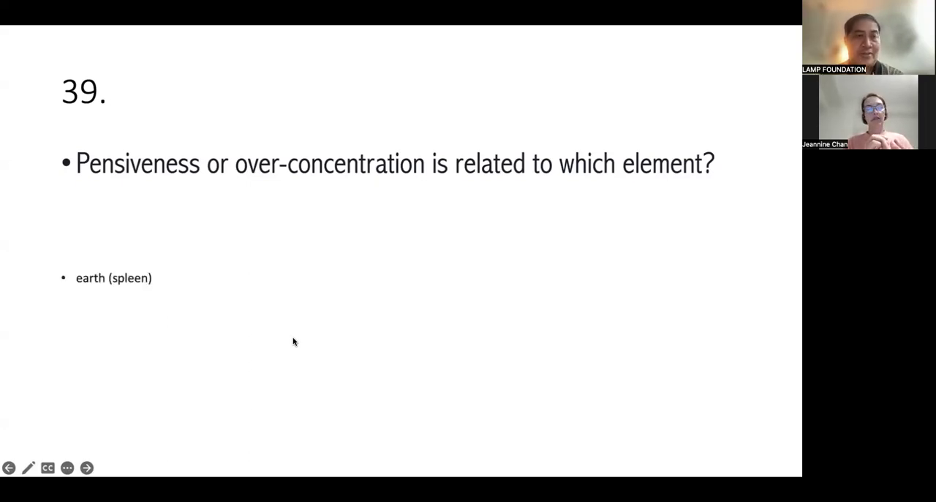
click(86, 468)
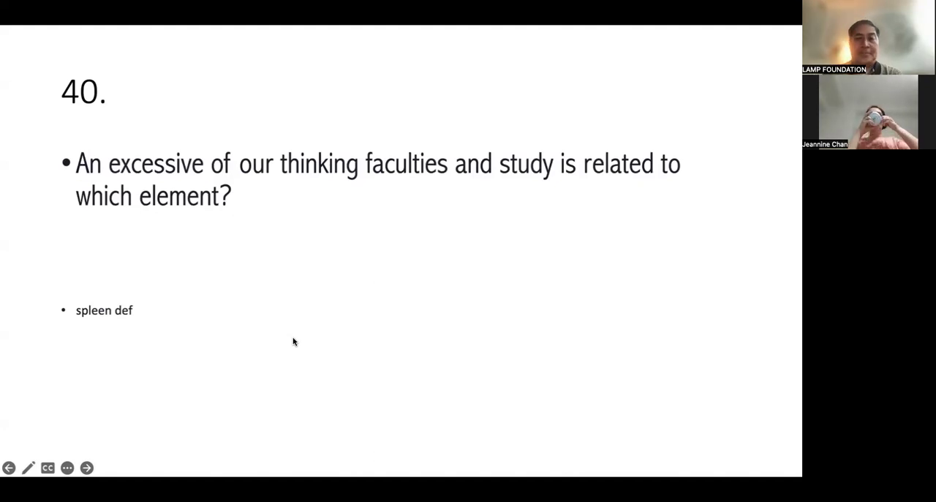
Step: Advance past the spleen question and slide 41 to question 42 on anxiety and fear
click(86, 467)
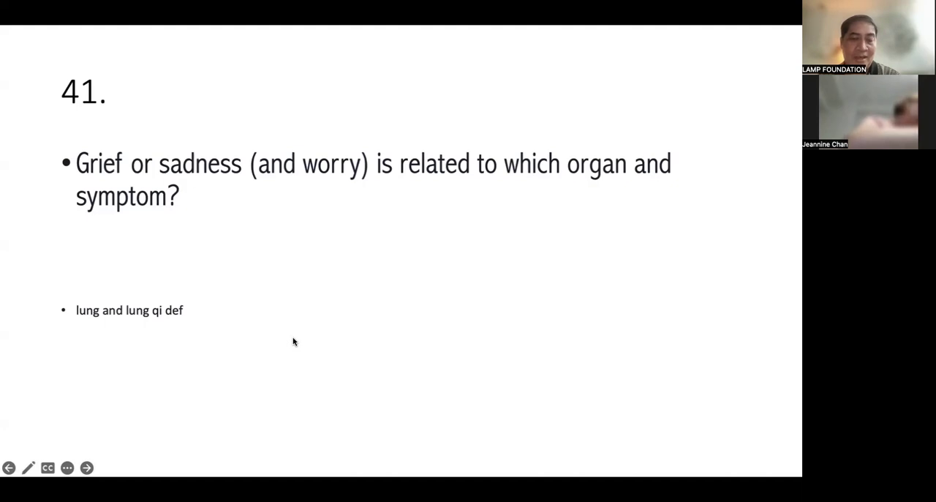
click(86, 467)
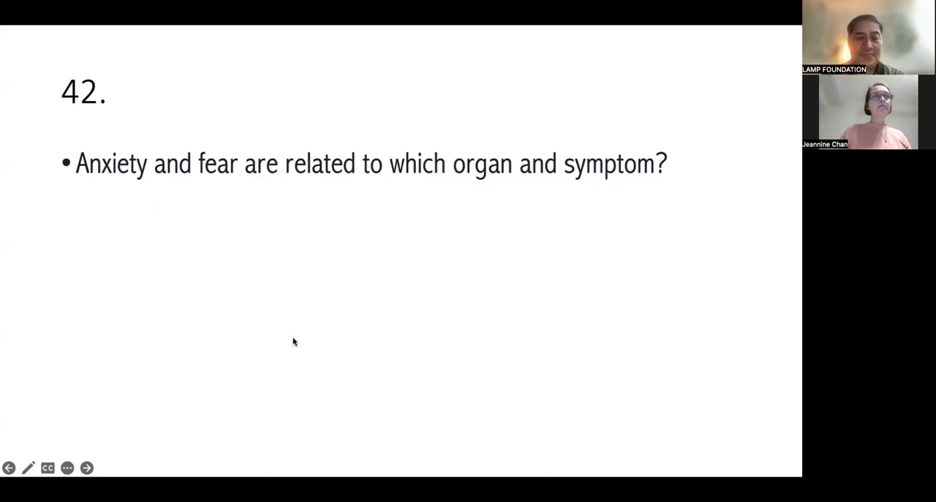
Step: Enter the answer 'kidney and kd def', then advance to question 43, answered liver disharmonies
text(kidney and kd def)
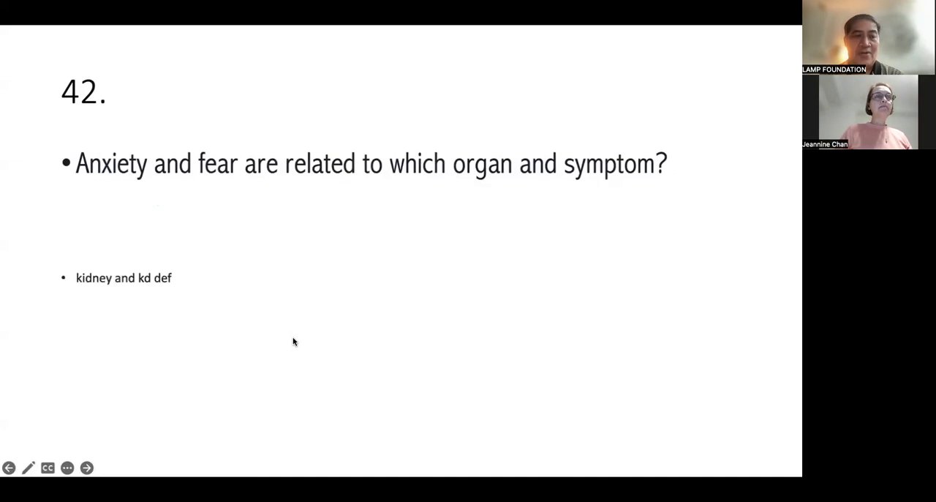
click(87, 468)
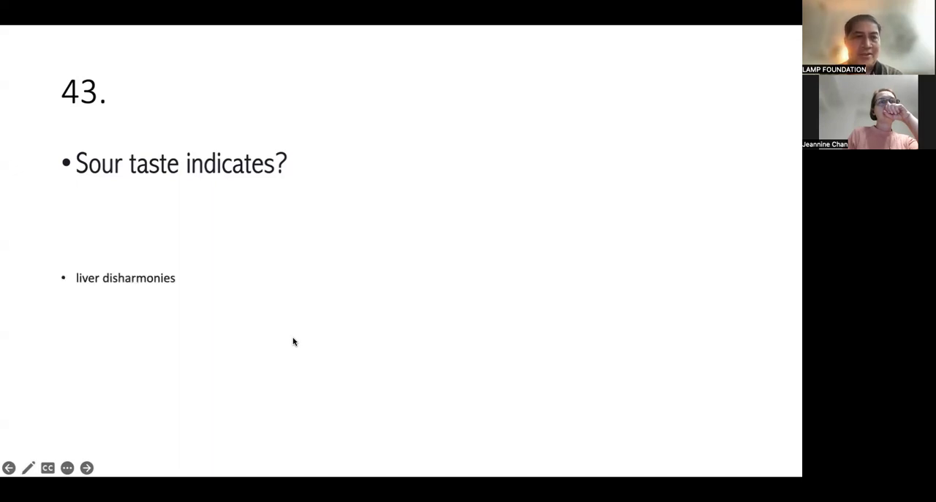
Step: Advance to question 44 on bitter taste, with the answer heart fire
click(86, 467)
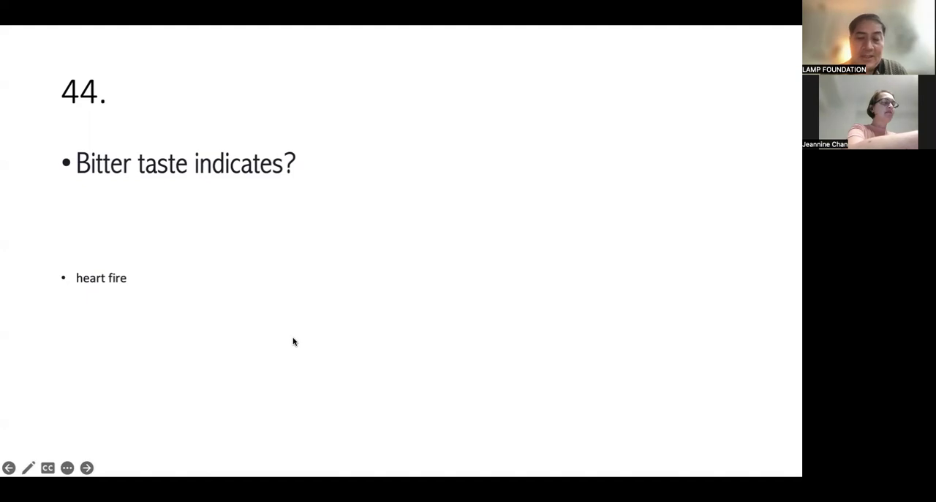
Step: Advance through the sweet, pungent and salty taste questions to question 48 on stiff tendons
click(86, 467)
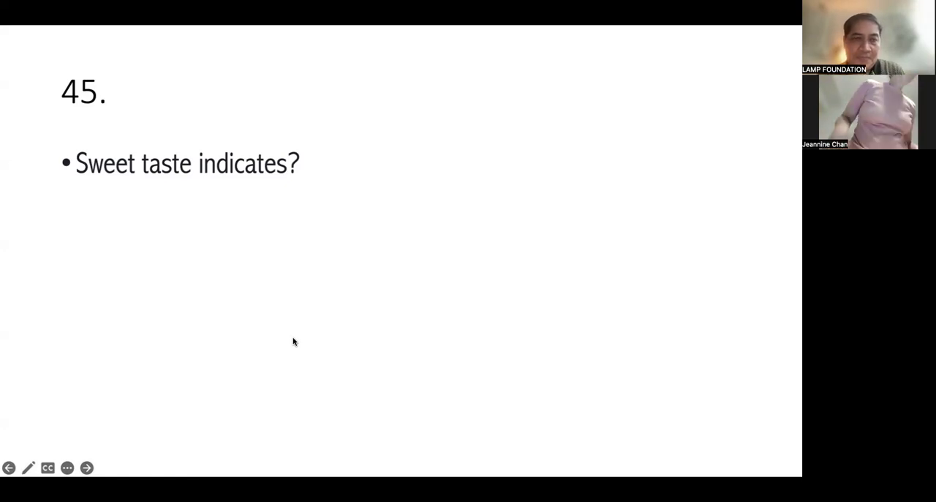
click(86, 467)
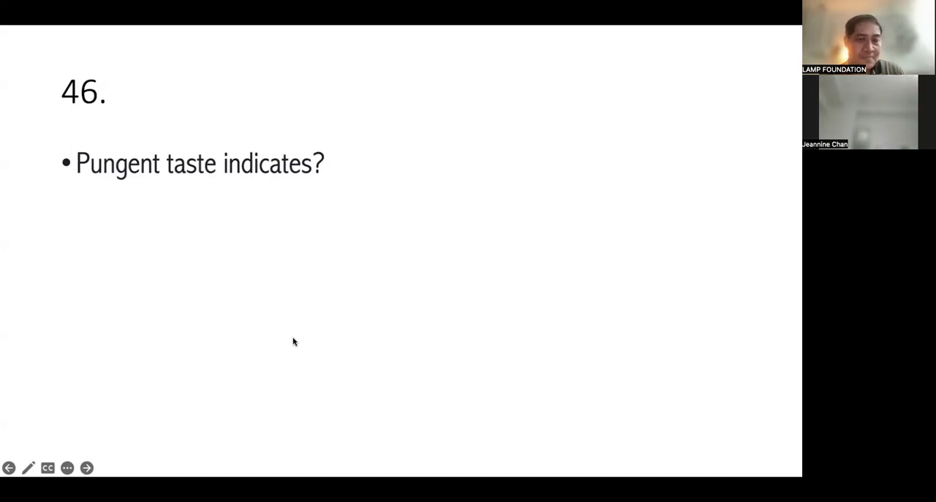
click(85, 467)
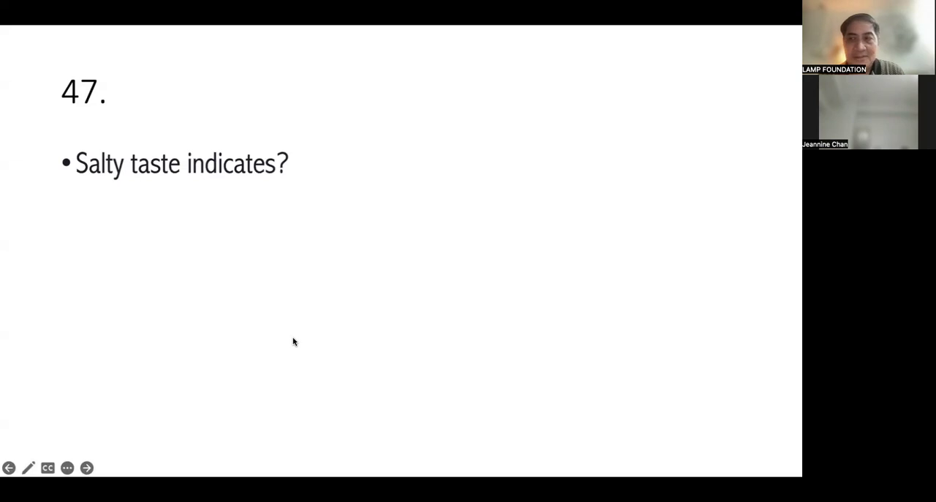
click(86, 468)
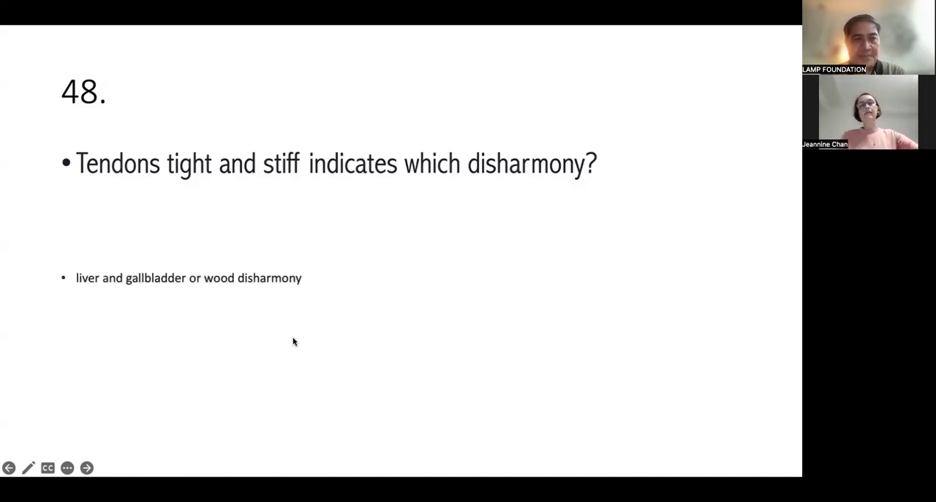
Step: Advance through questions 49 and 50 to question 51, answered lung weakness
click(87, 467)
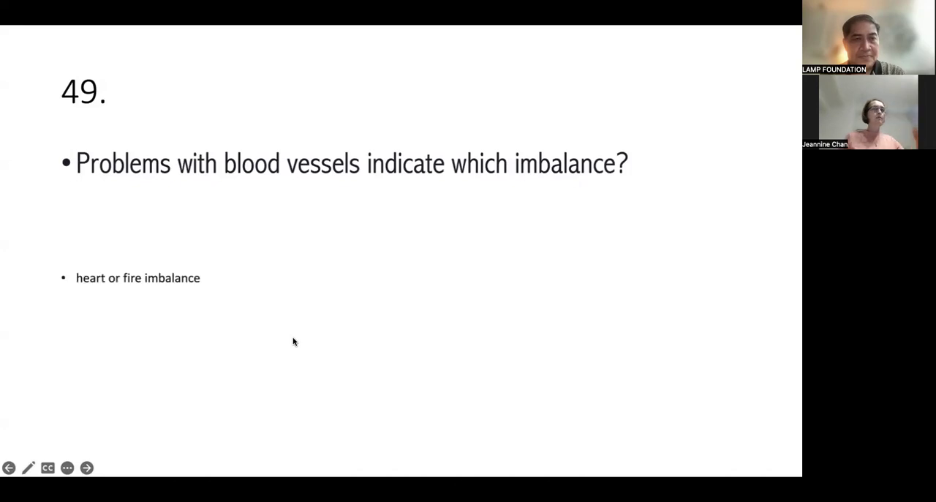
click(86, 467)
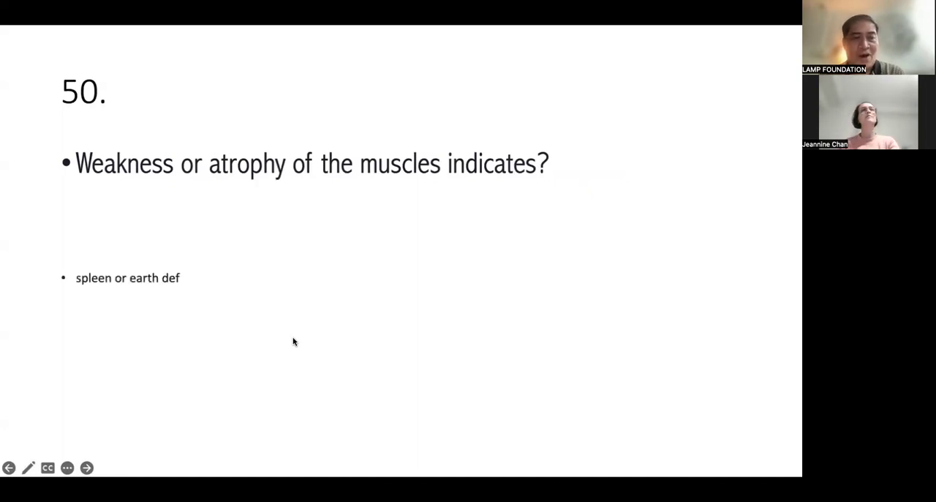
click(86, 467)
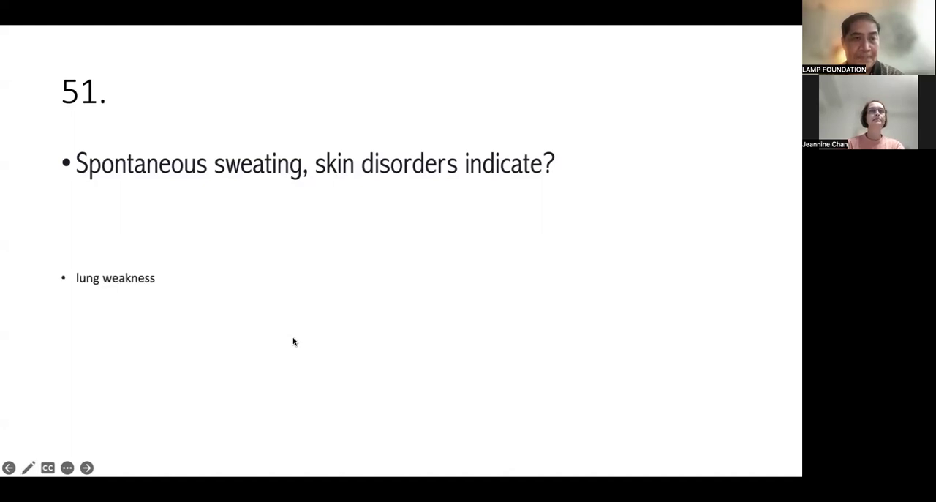
Step: Advance to question 52 on osteoporosis, answered kidney-essence declining
click(85, 468)
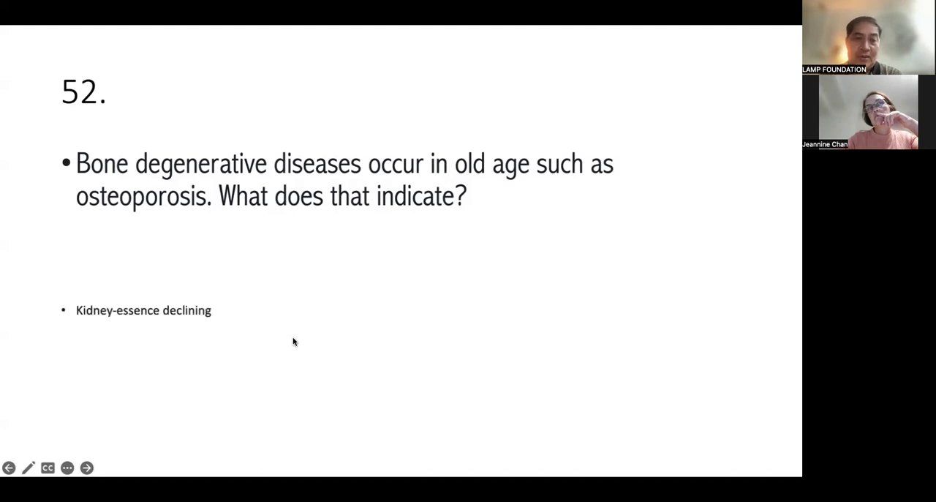
Step: Advance to question 53 on blurred vision, with the answer LV Def
click(87, 467)
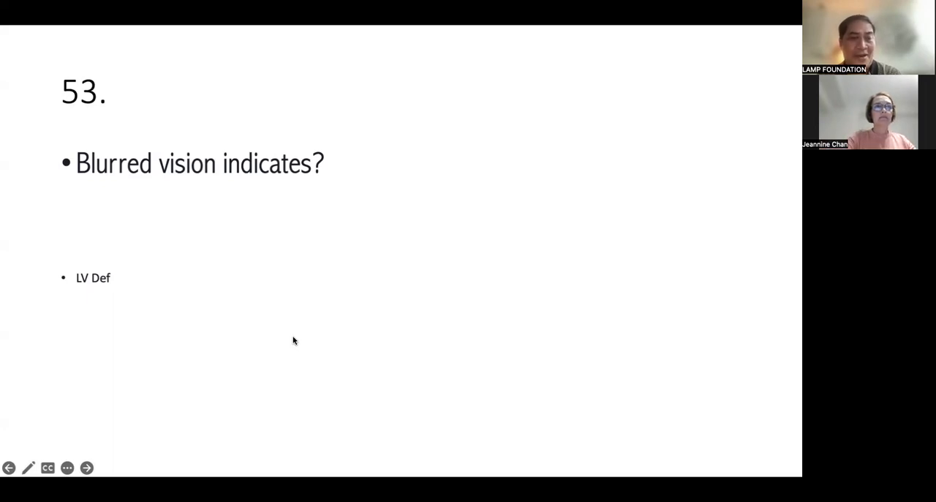
Step: Advance through questions 54 to 56 to question 57 on decreased hearing and tinnitus
click(86, 467)
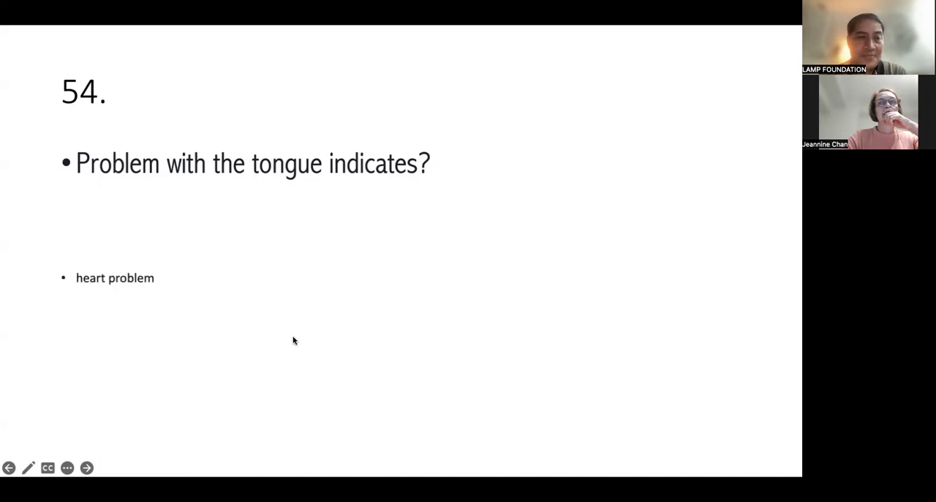
click(86, 467)
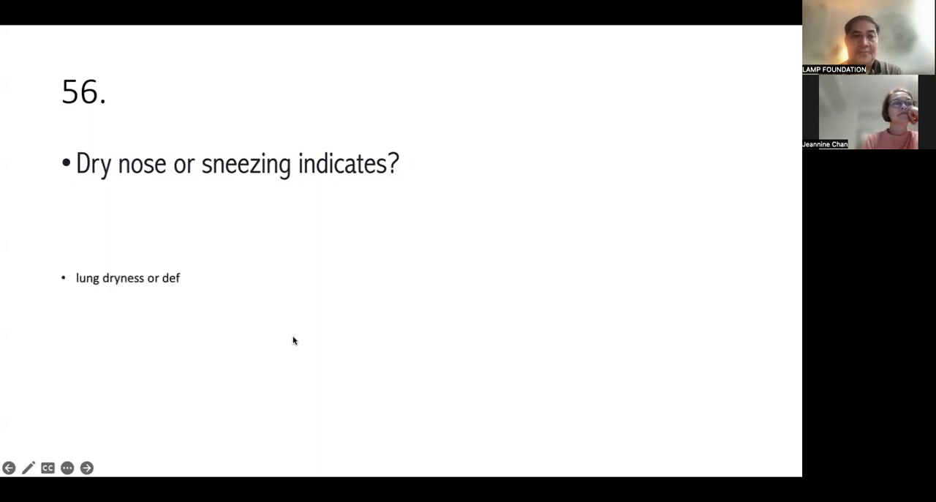
click(85, 467)
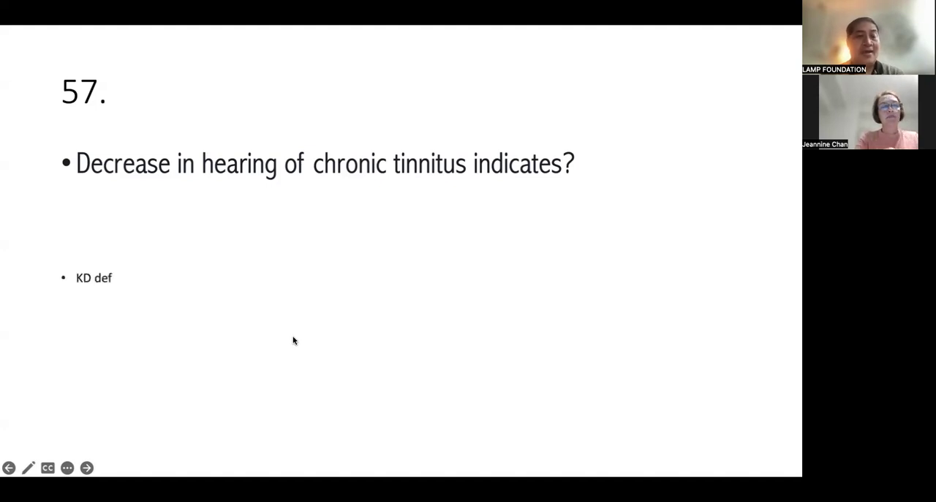
Step: Advance to question 58 on sensitivity to wind, answered disharmony in wood
click(86, 468)
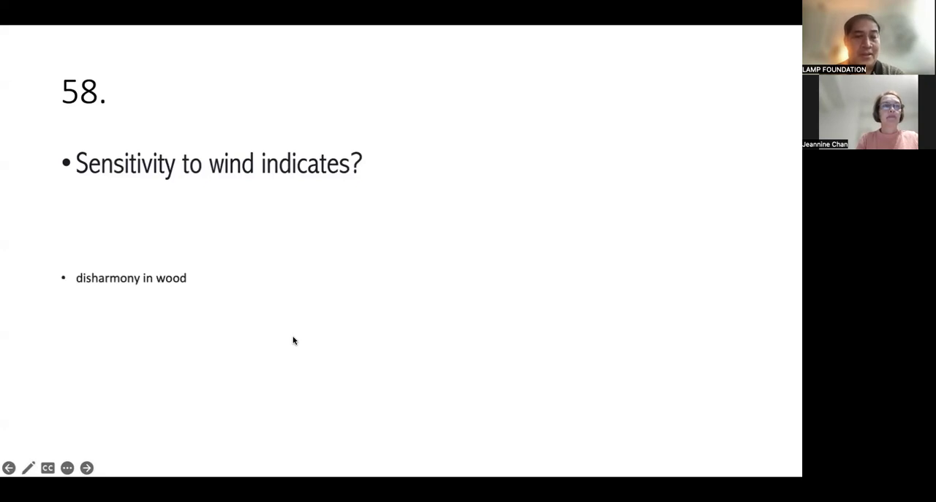
Step: Advance through question 59 on heat to question 60 on heaviness sensation
click(86, 467)
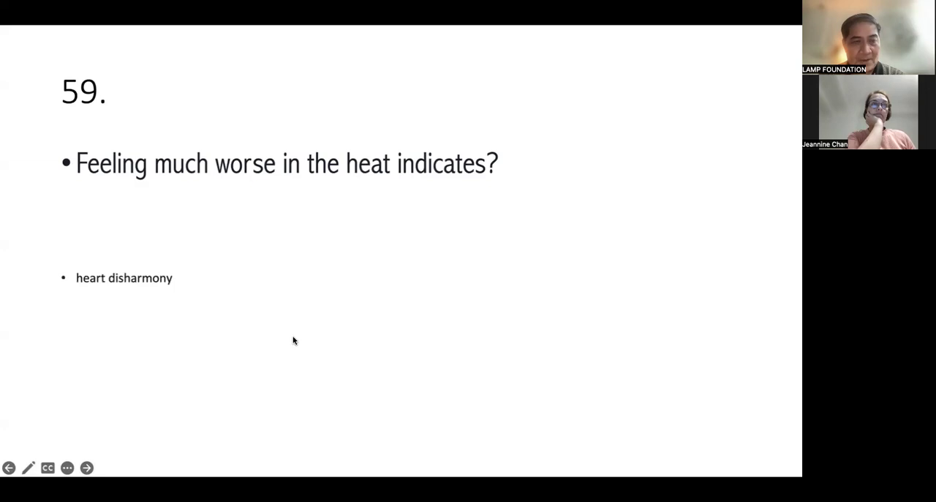
click(87, 467)
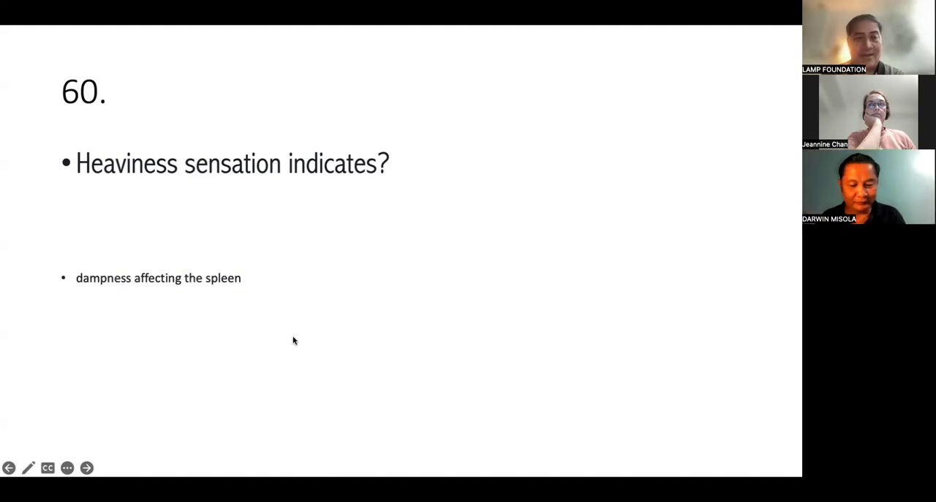
Step: Advance past question 61 on dry skin to question 62 on cold-weather joint stiffness
click(86, 467)
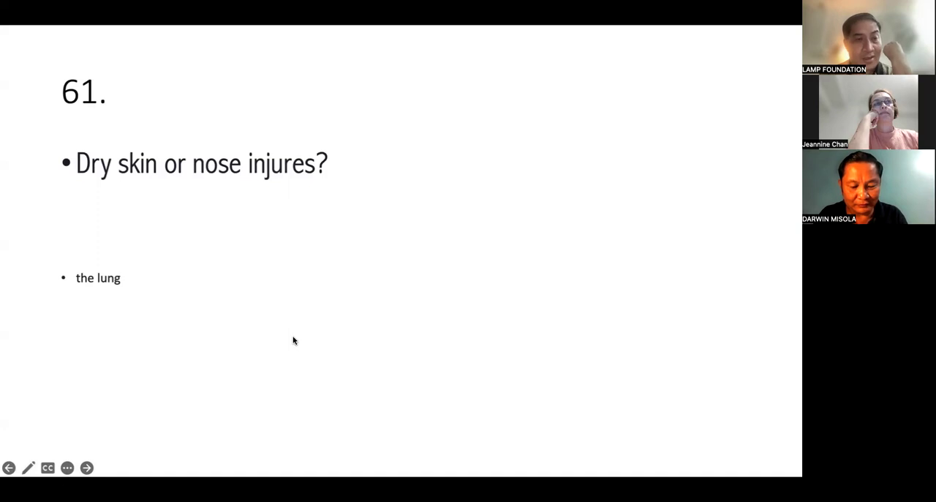
click(86, 467)
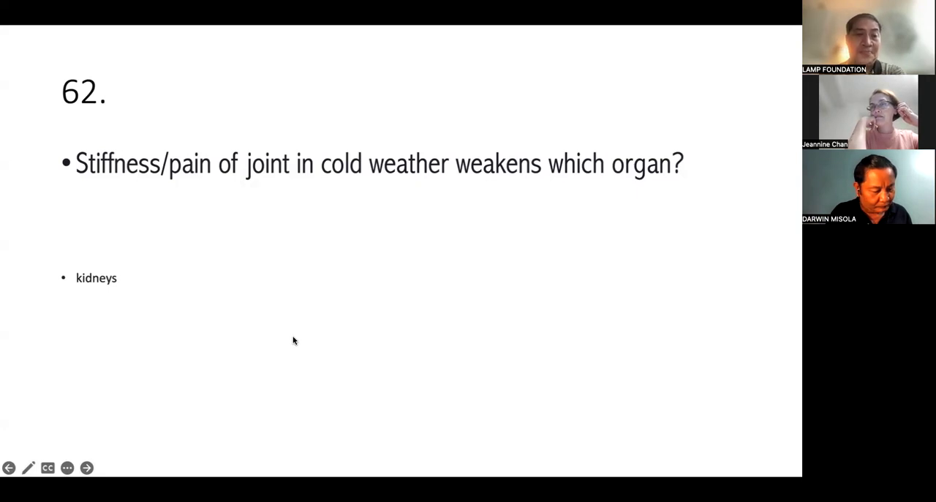
Step: Advance to question 63 on excess sour taste affecting the nerves and liver
click(86, 468)
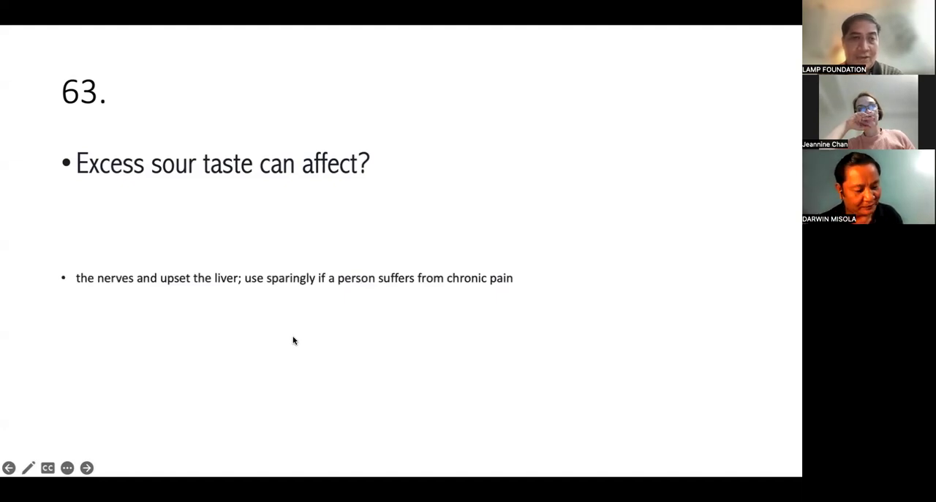
Step: Advance past question 64 on bitter taste to question 65 on excess sweet
click(86, 467)
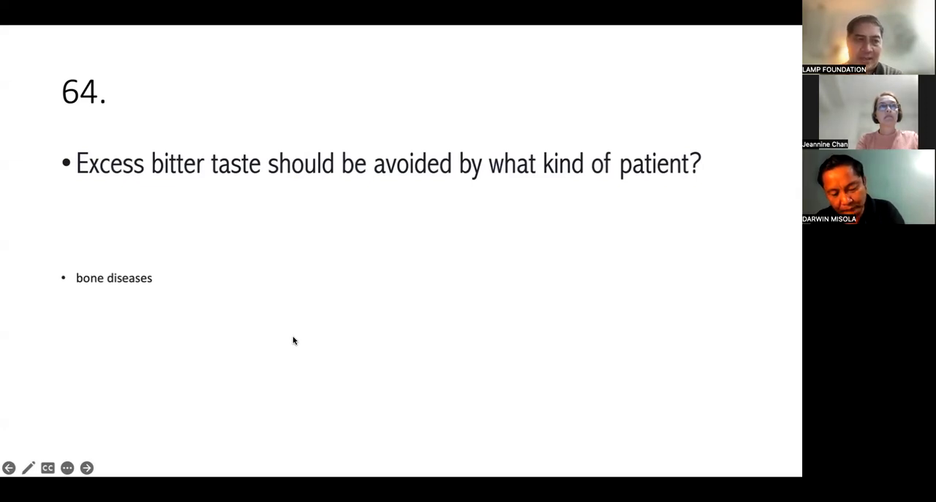
click(87, 467)
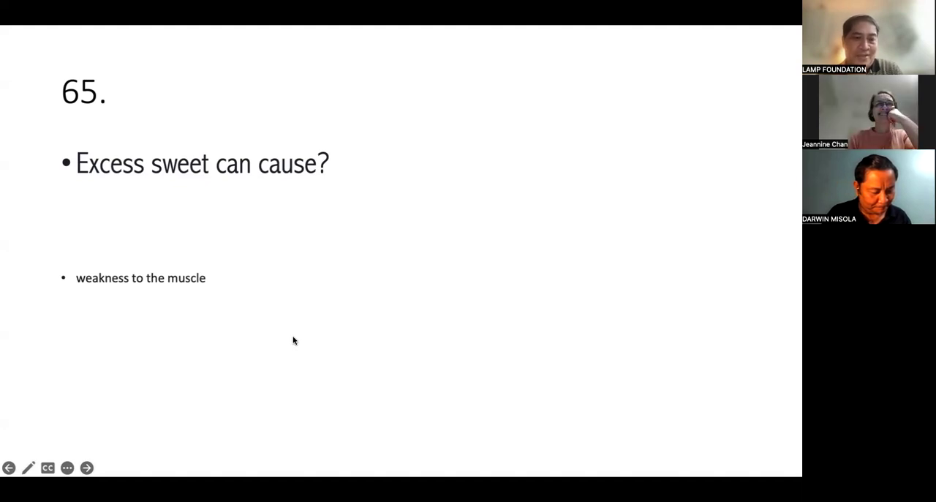
Step: Advance past question 66 on pungent taste to slide 67 on Wood's qualities
click(87, 468)
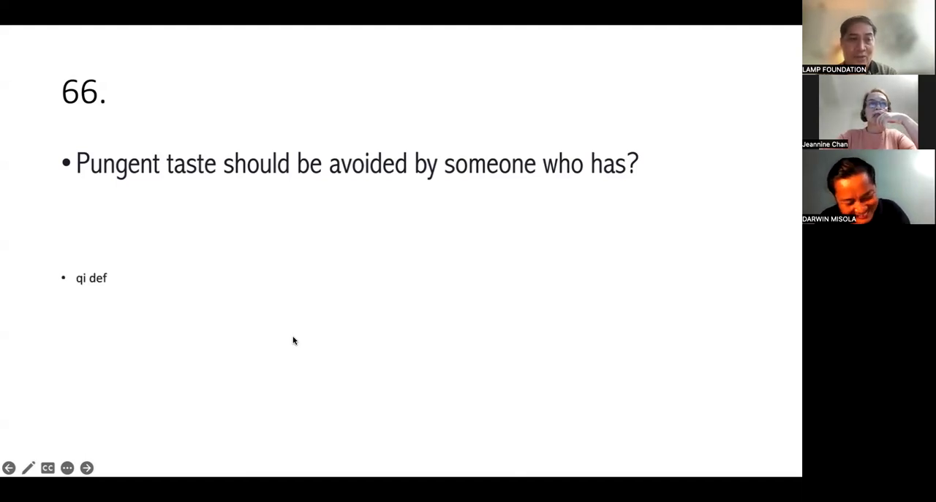
click(87, 468)
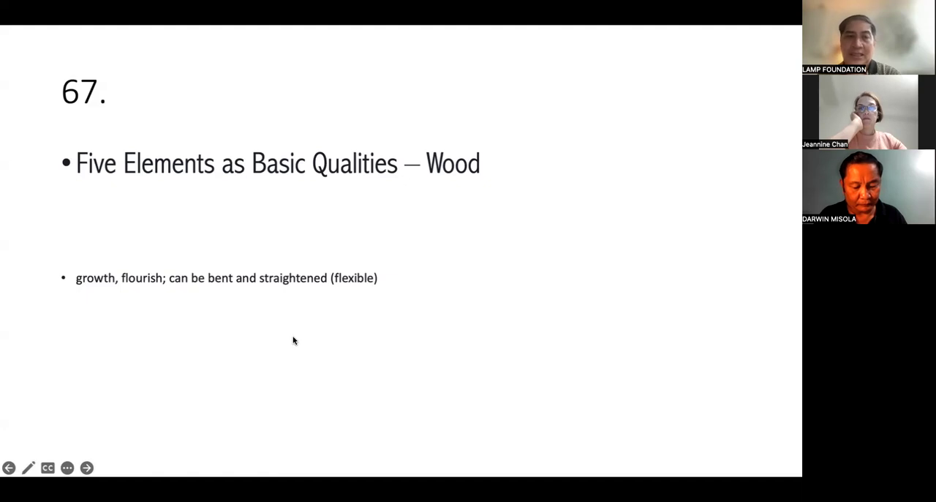
Step: Advance past slide 68 on Fire to slide 69 on Earth's qualities
click(86, 467)
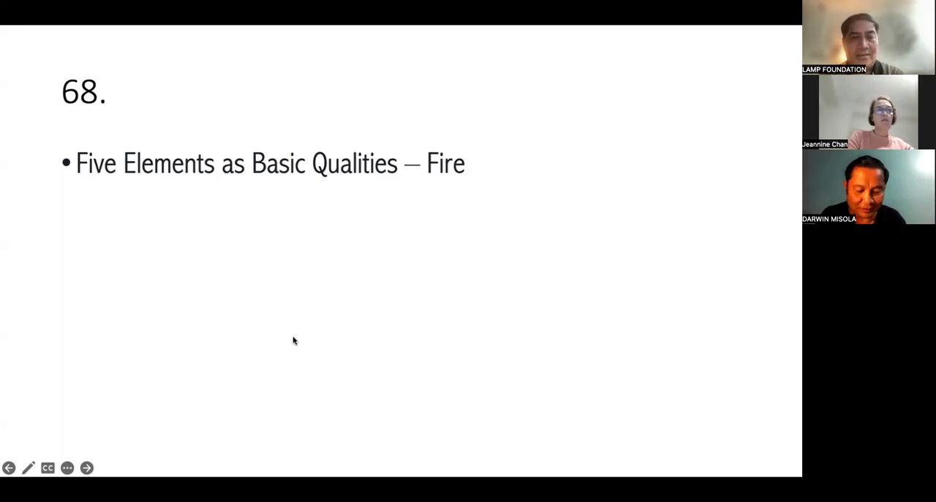
click(86, 468)
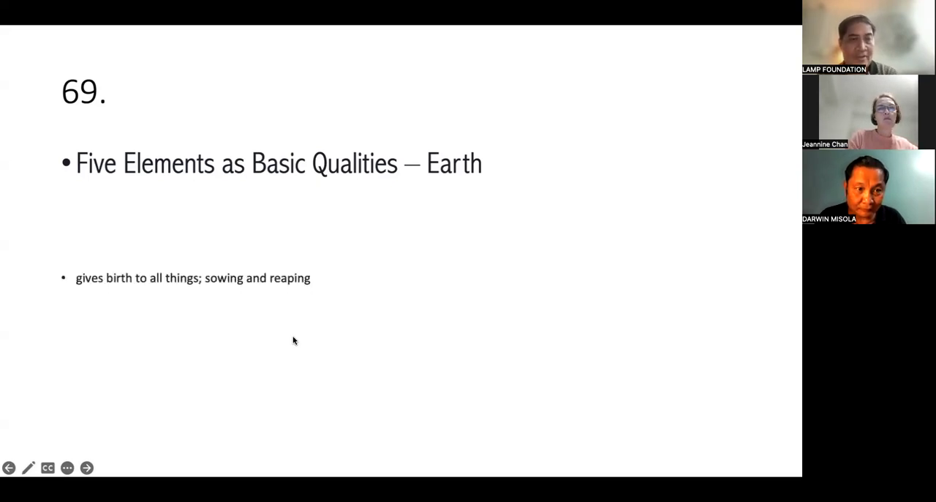
Step: Advance past slide 70 on Metal to slide 71 on Water's qualities
click(86, 467)
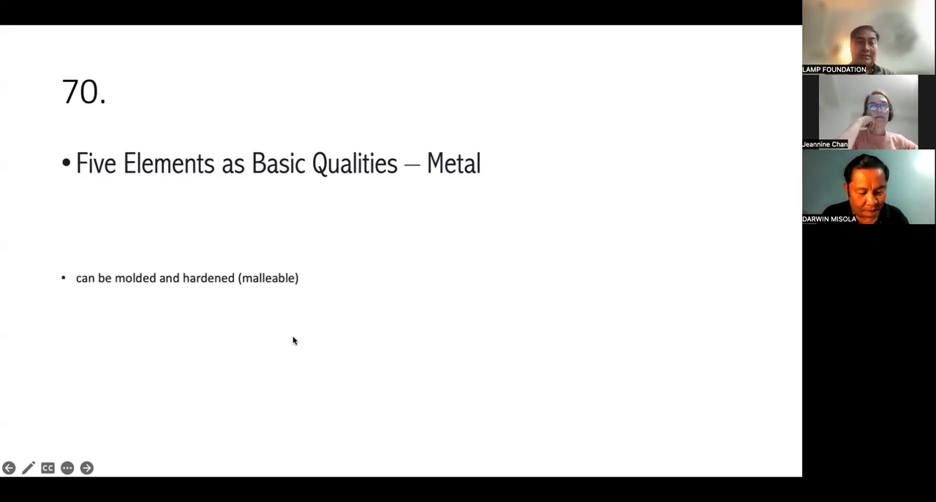
click(87, 467)
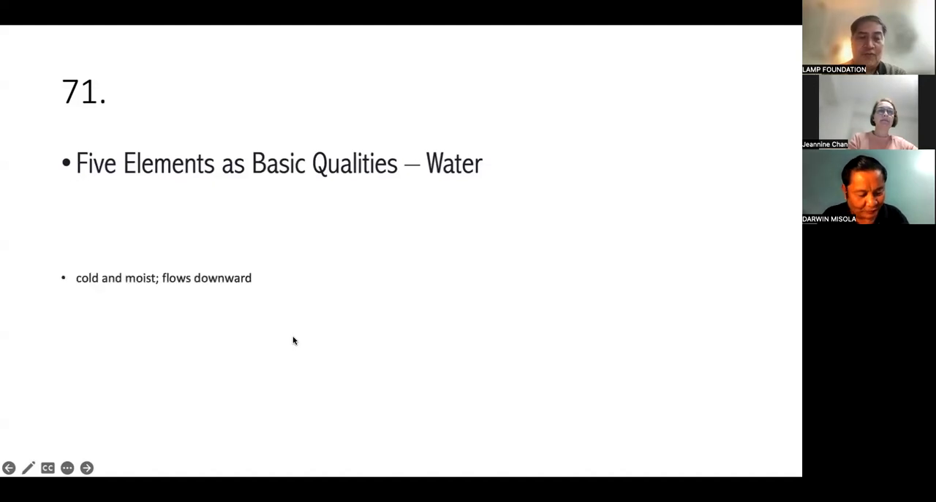
Step: Advance to slide 72: Wood as an expansive outward movement
click(86, 467)
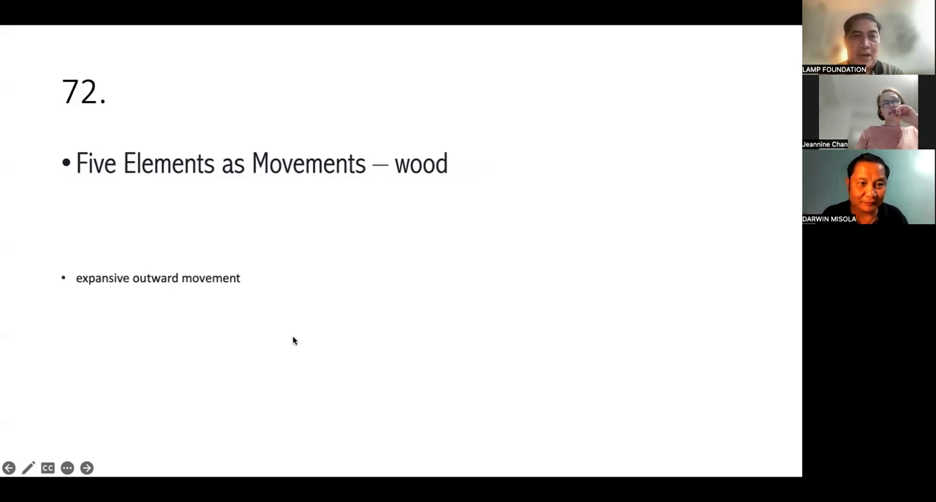
Step: Advance through Fire, Earth and Metal movement slides to slide 77 on Wood's season
click(86, 467)
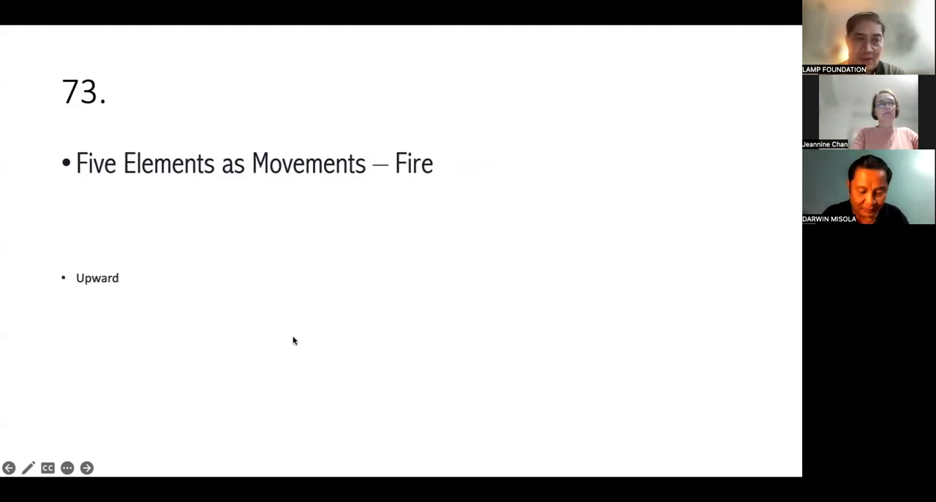
click(86, 467)
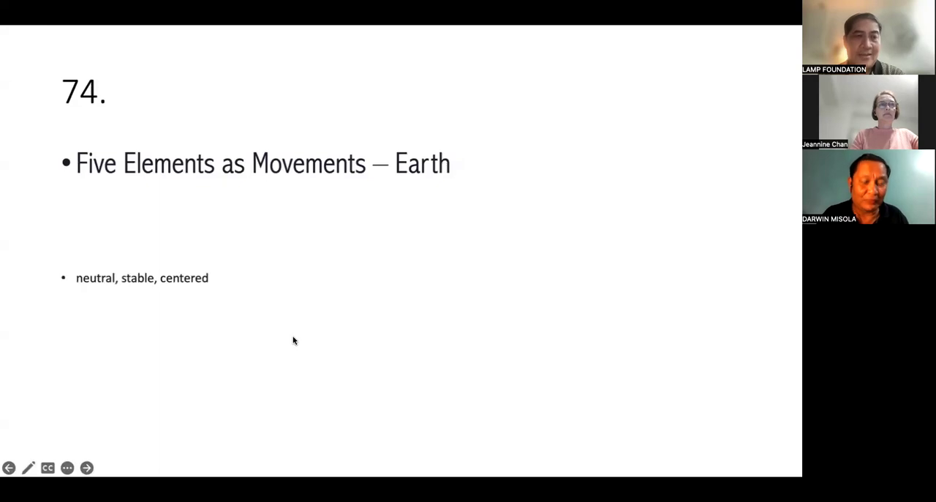
click(87, 467)
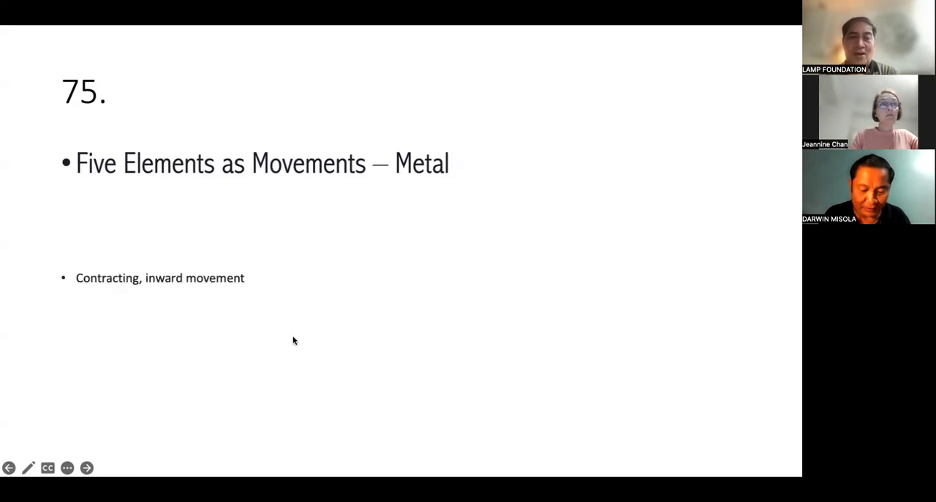
click(86, 468)
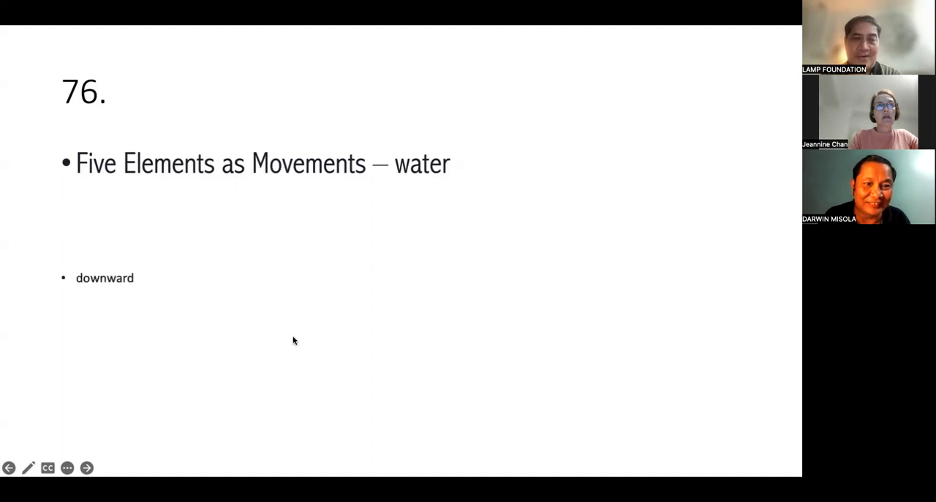
click(86, 467)
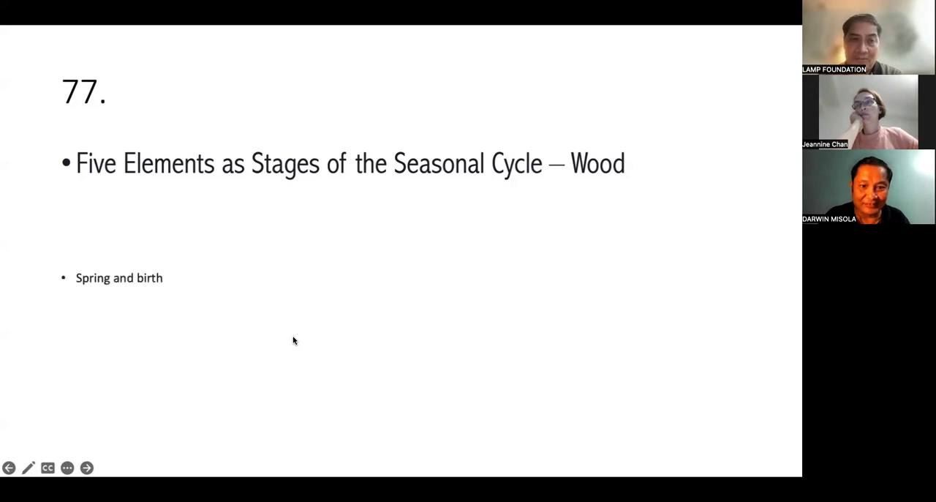
Step: Advance through Fire, Earth and Metal seasonal slides to slide 81 on Water
click(87, 467)
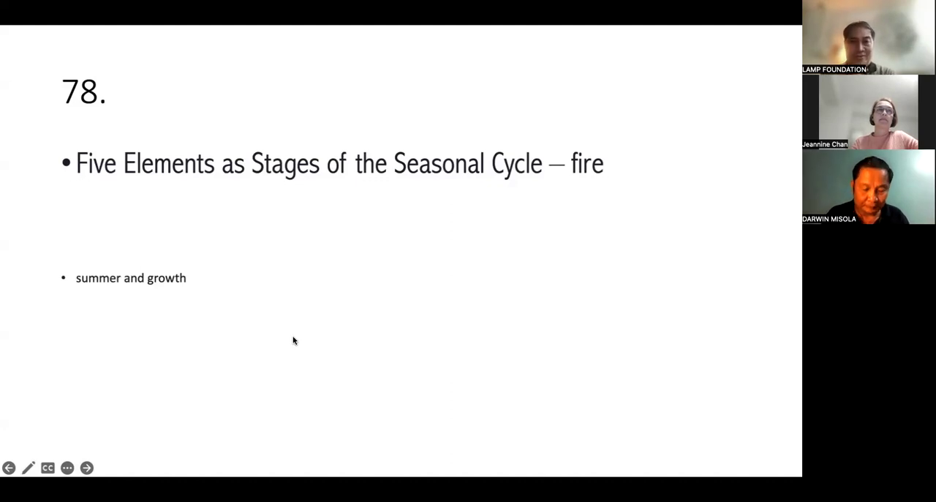
click(86, 468)
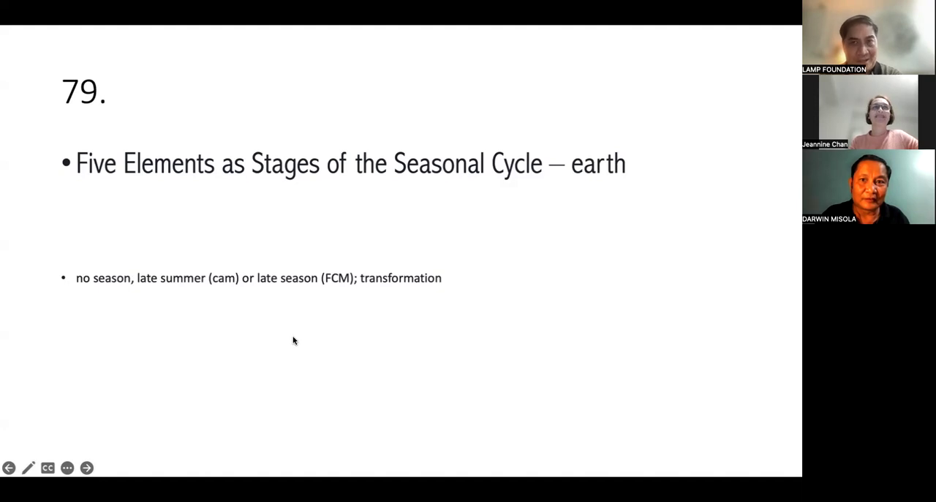
click(86, 467)
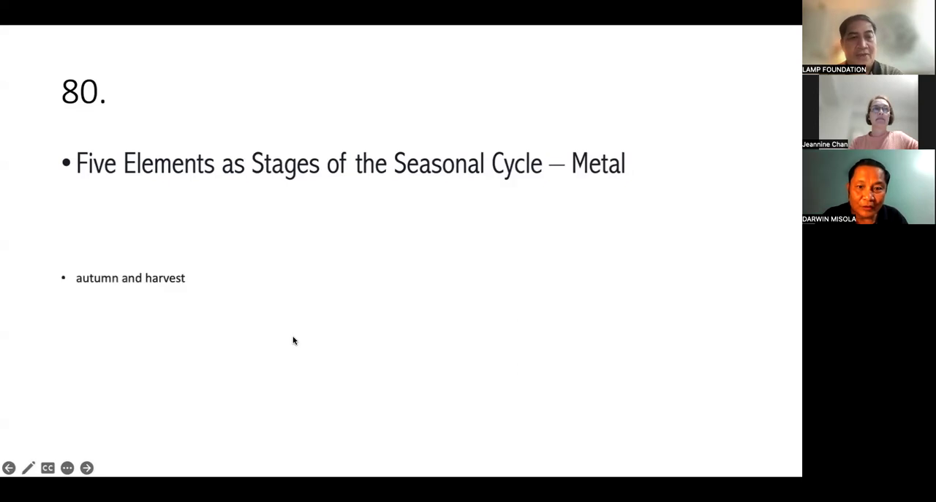
click(87, 467)
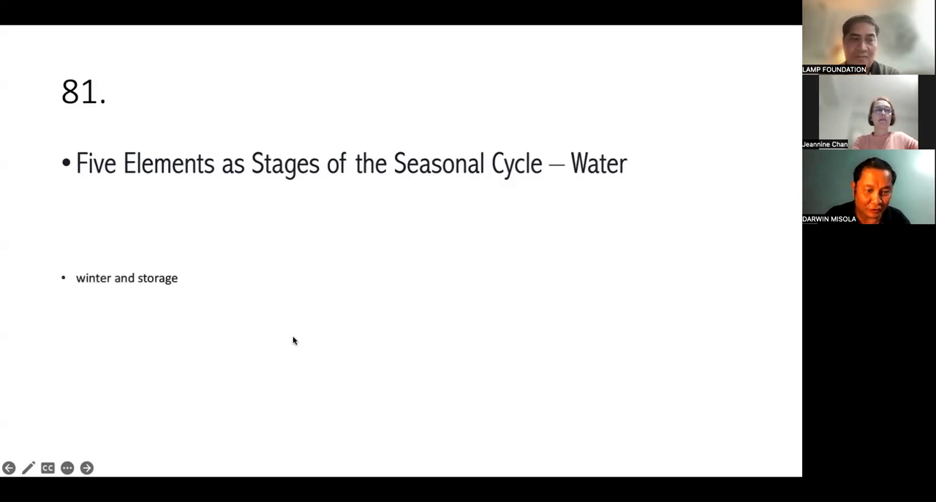
Step: Advance from the Water seasonal slide toward slide 84 on Overacting
click(86, 467)
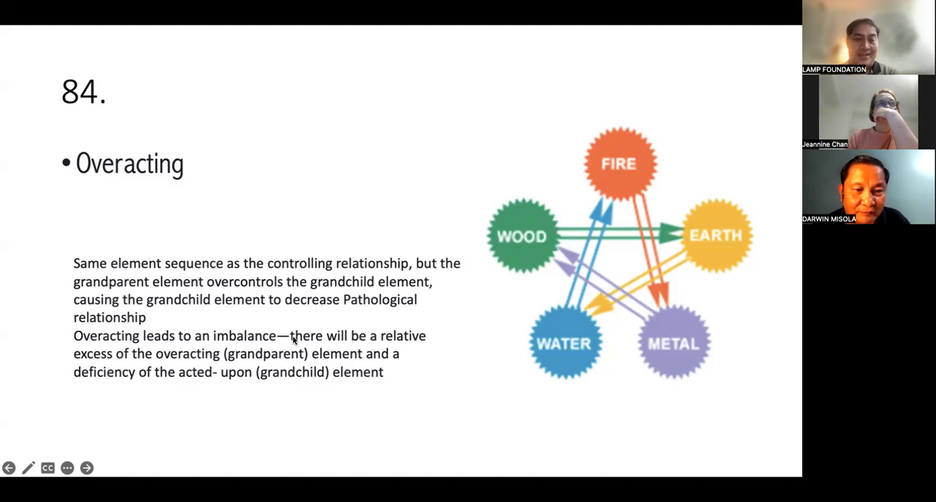
click(87, 467)
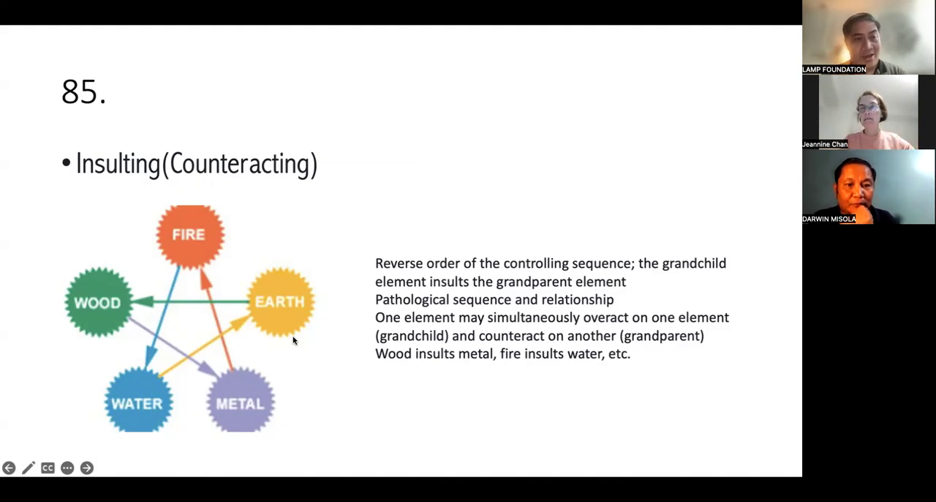
Step: Advance to slide 86, 'Mutual Affecting (Pathological Generating)', with the mother–son diagram
click(86, 467)
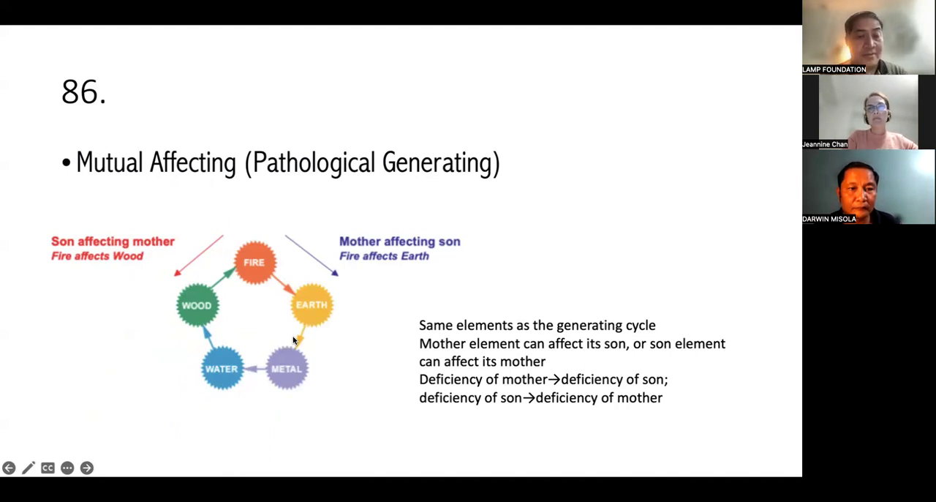
Step: Move from Mutual Affecting to slide 87, the Cosmological Sequence with options A–D
click(86, 467)
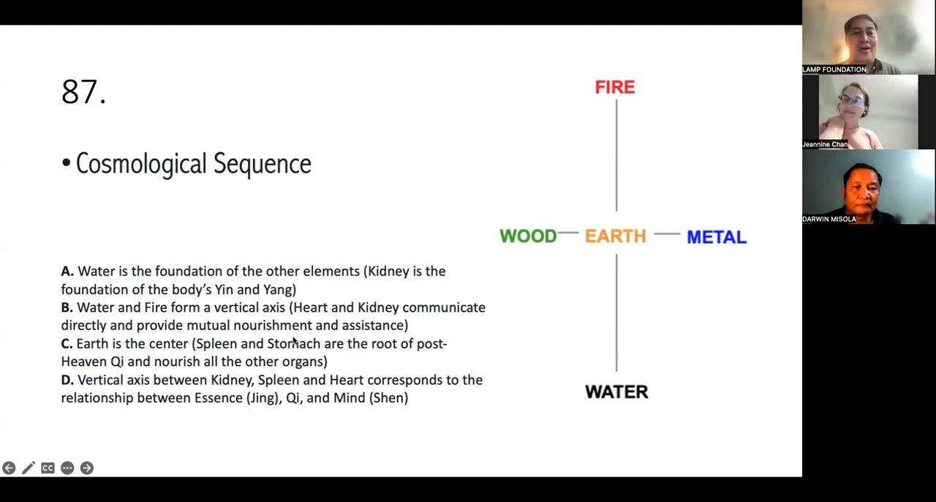
Step: Advance to slide 88, the Zang-Fu generating and controlling star of organs
click(86, 467)
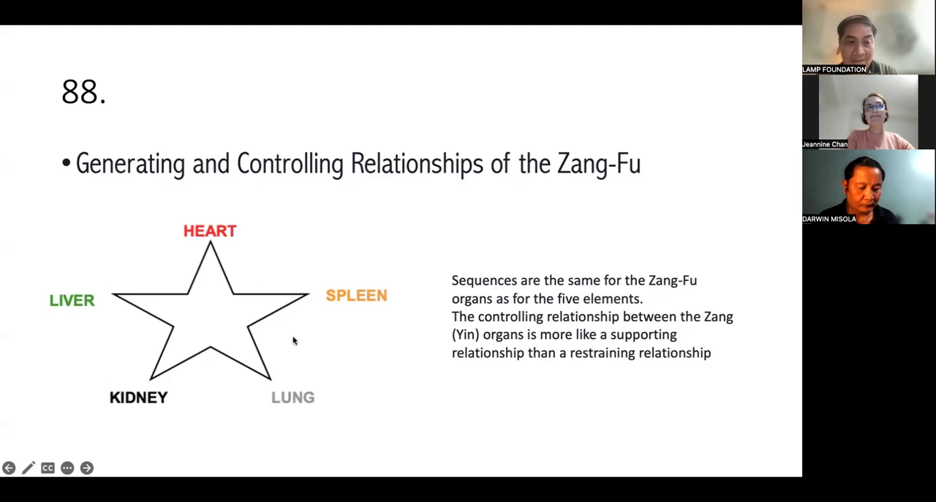
Step: Step past slide 89's generating sequences to slide 90, Controlling Sequences in Zang organs
click(85, 467)
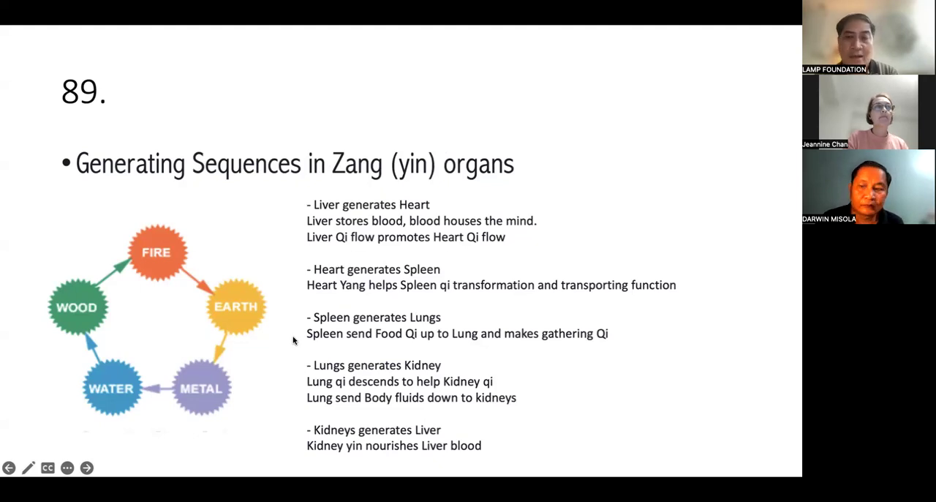
click(86, 467)
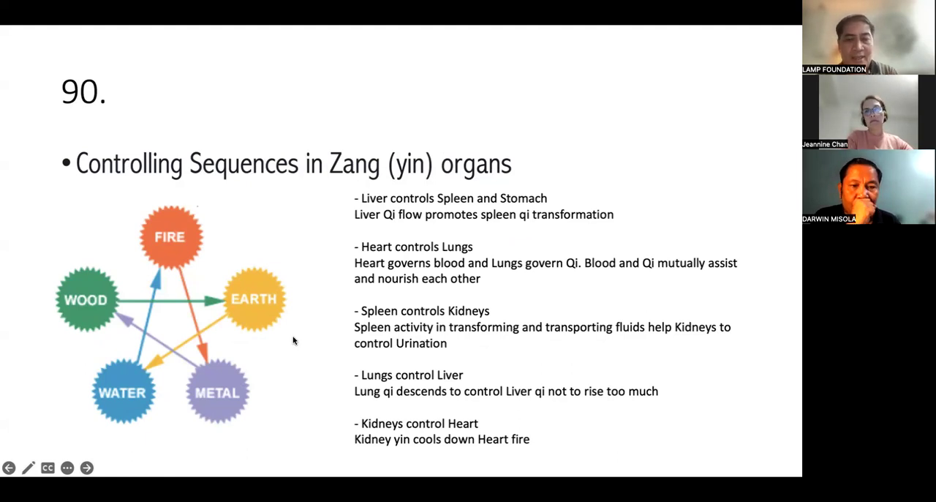
Step: Advance to slide 91, Five Elements and Pathology of the Organs
click(86, 467)
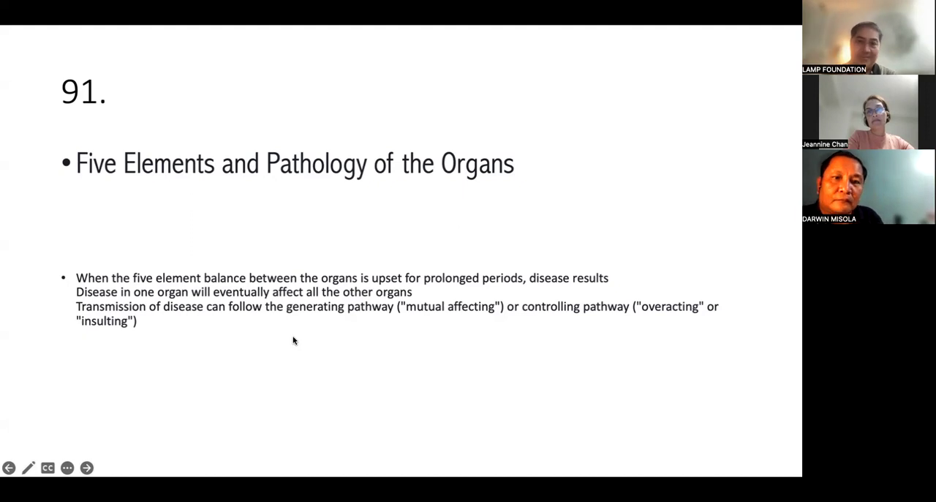
Step: Step through slides 92 Overacting and 93 Insulting to slide 94, Mutual Affecting Sequence
click(86, 468)
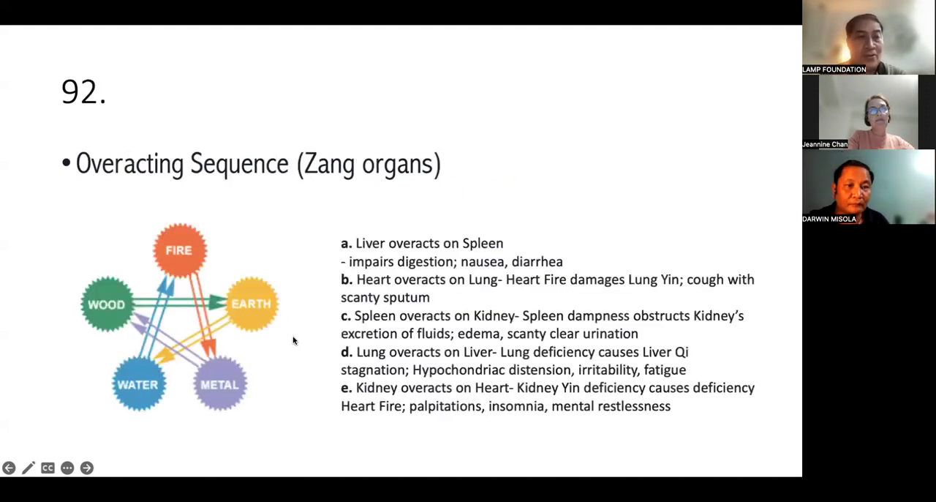
click(86, 468)
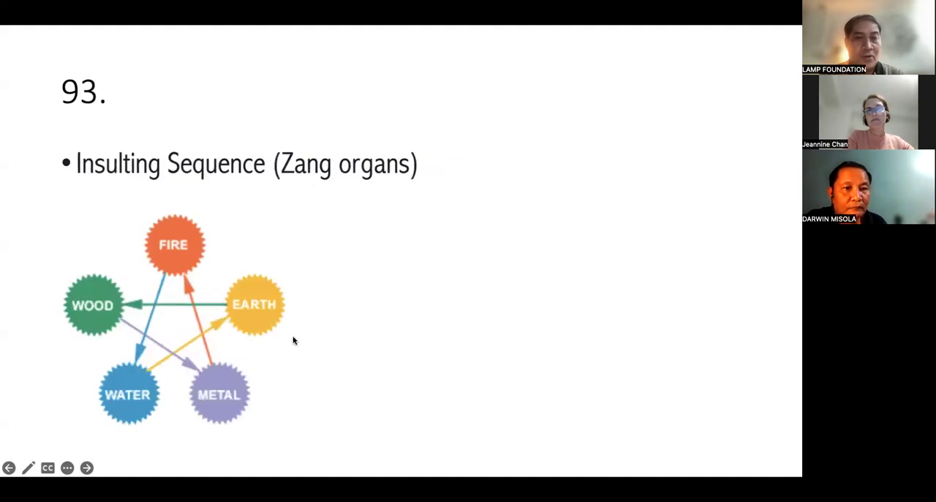
click(87, 468)
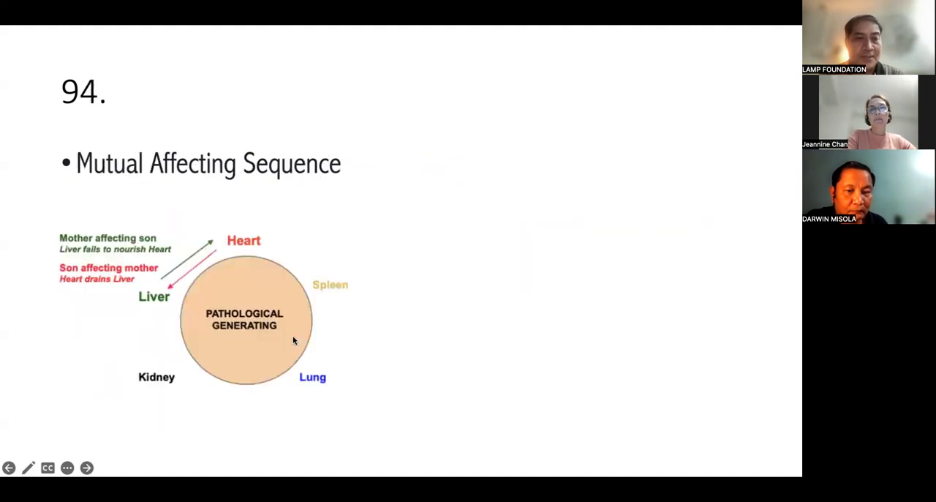
Step: Advance to slide 95, the Pre heaven Number sequence (water, fire, wood, metal, earth)
click(86, 467)
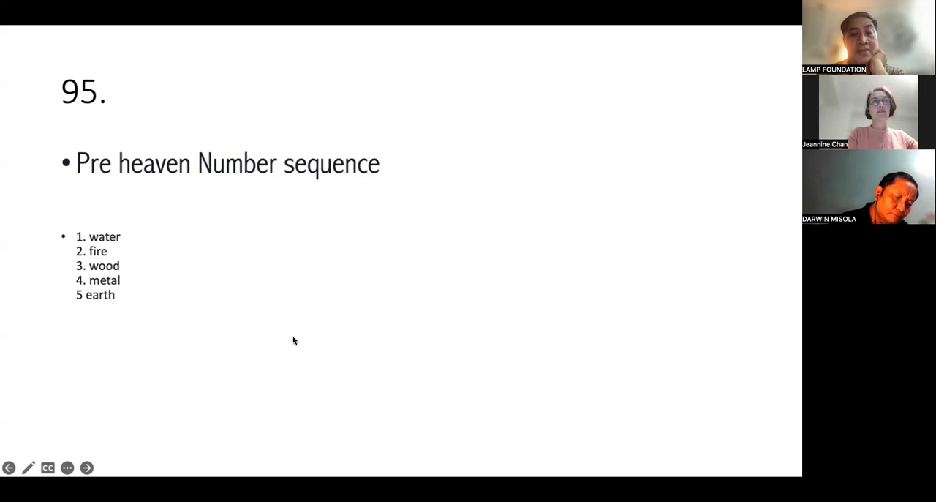
click(86, 467)
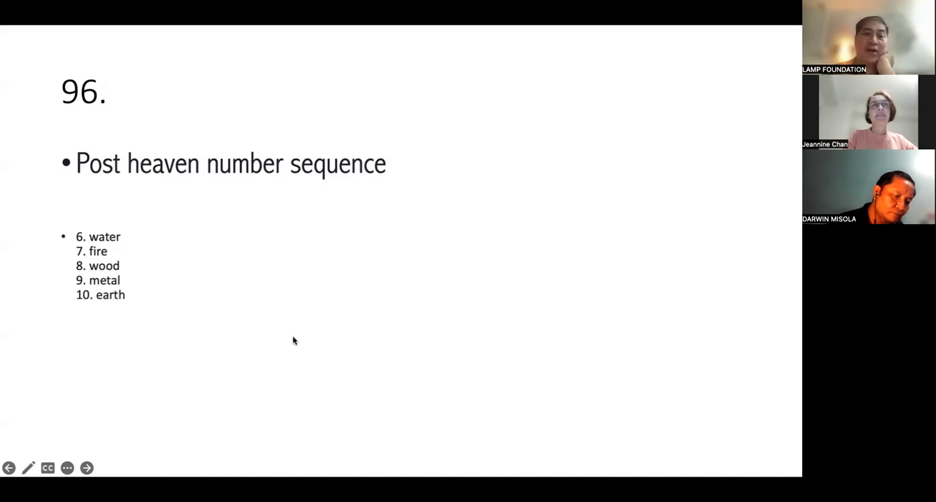
Step: Advance to slide 97 on the Cosmological Sequence of the Five Elements and Zang-Fu
click(86, 468)
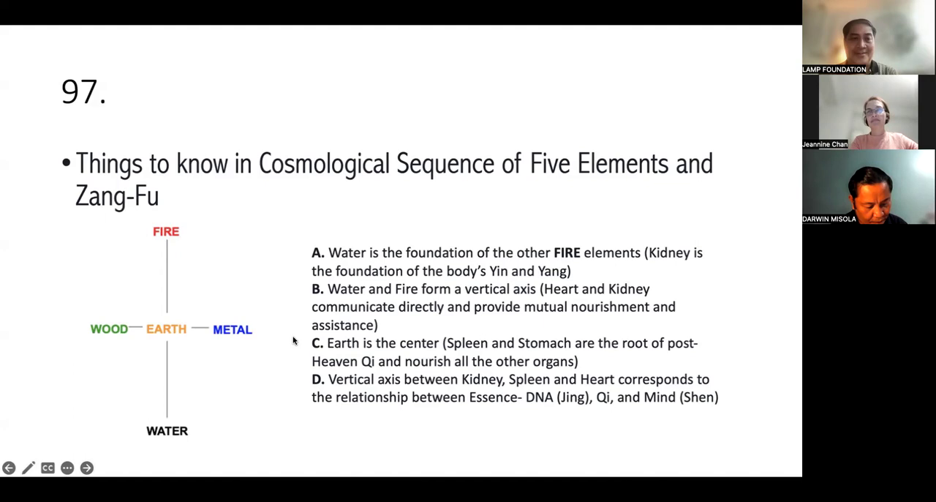
Step: Advance to slide 98, Five Elements and Physiology of the Organs
click(87, 467)
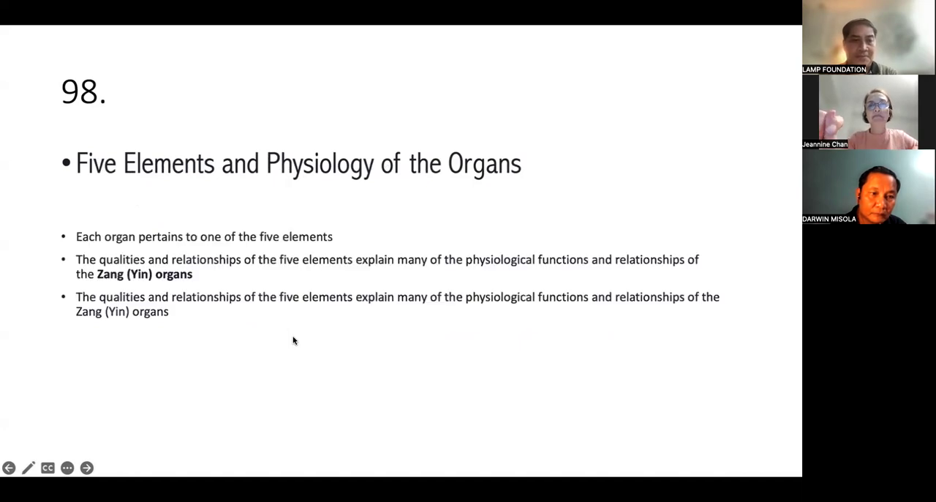
Step: Advance to slide 99 on treating Liver Deficiency and Liver Excess
click(87, 468)
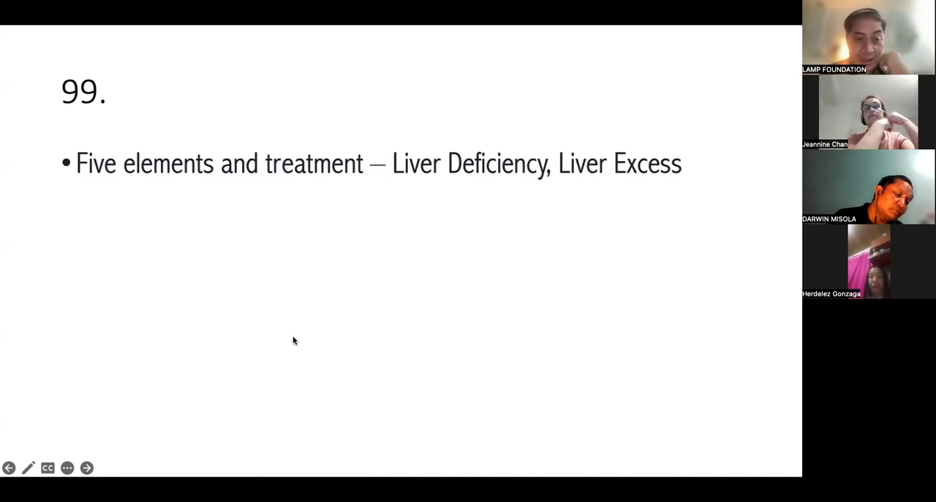
Step: Advance the slideshow to slide 100 on treating deficiency diseases via the mother point
click(87, 467)
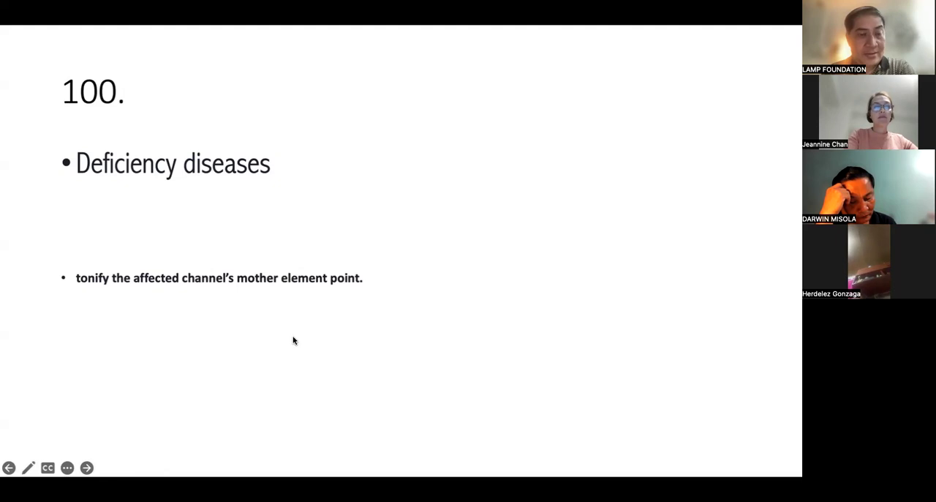
Step: Advance to slide 101 on sedating the son element point for excess diseases
click(86, 467)
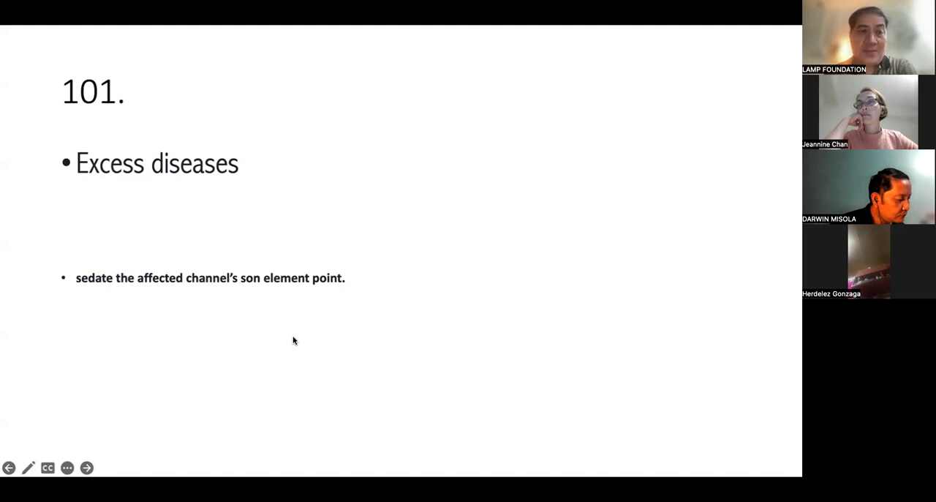
Step: Advance to slide 102 on acupuncture with the Five Transporting (Shu) Points
click(86, 468)
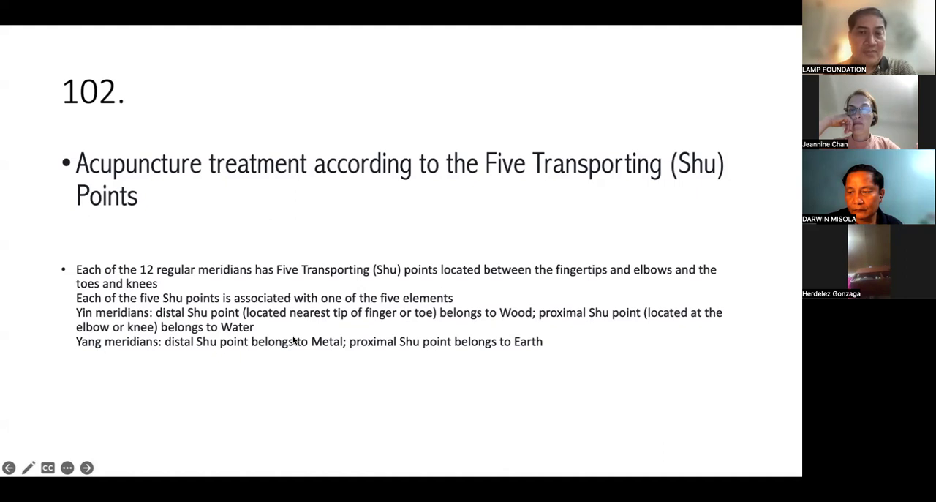
Step: Advance to slide 103 listing wood imbalance symptoms like irritability and brittle nails
click(86, 467)
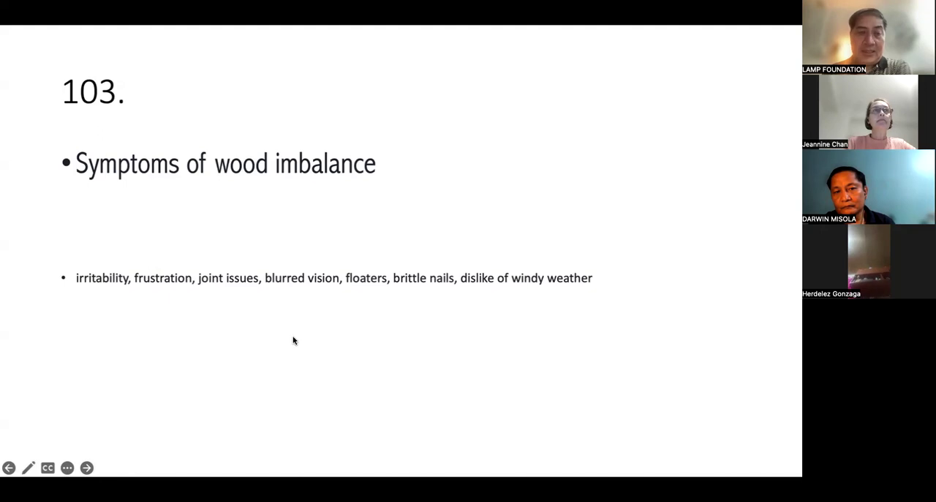
Step: Step through slide 104 on fire imbalance to slide 105 on earth imbalance
click(86, 468)
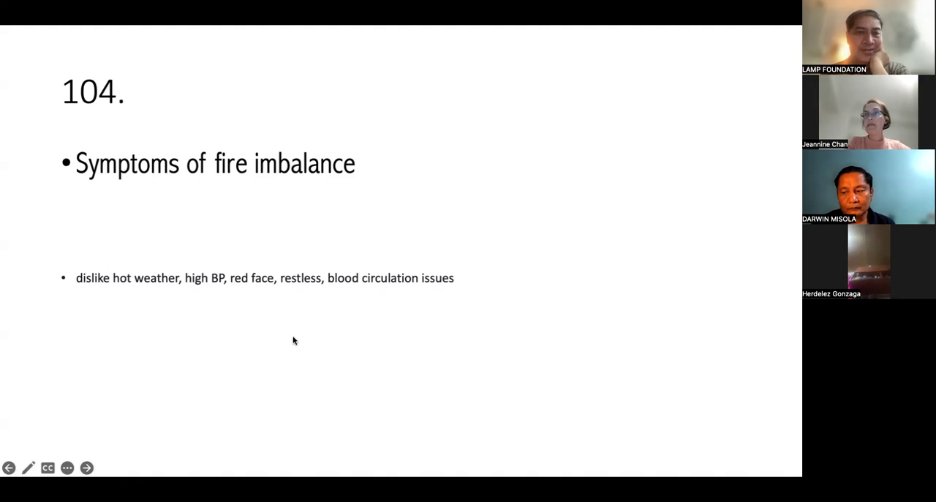
click(87, 467)
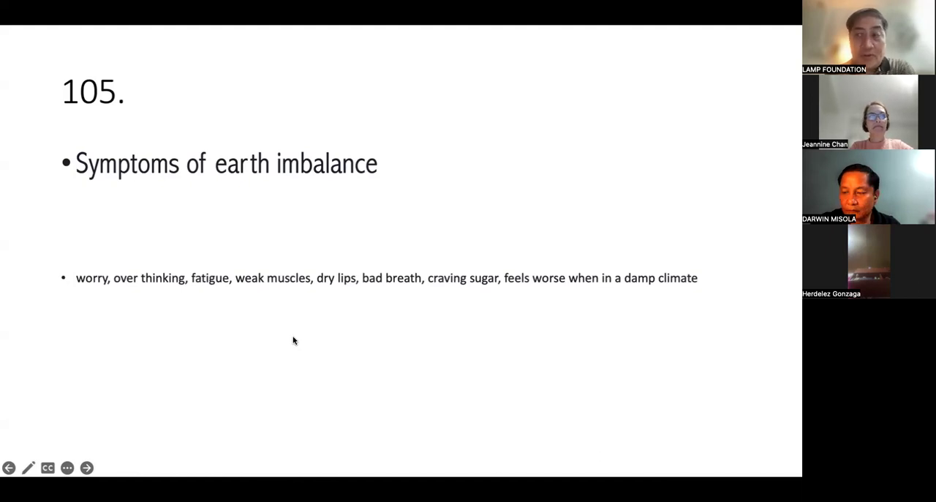
Step: Advance to slide 106 listing metal imbalance symptoms like dry skin and sadness
click(86, 468)
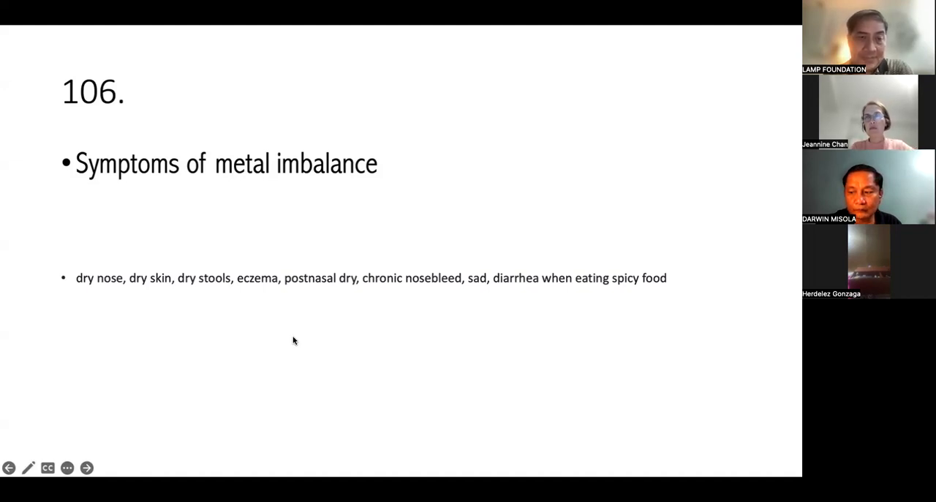
Step: Advance past slide 107 to slide 108 on the slender Wood body type
click(87, 468)
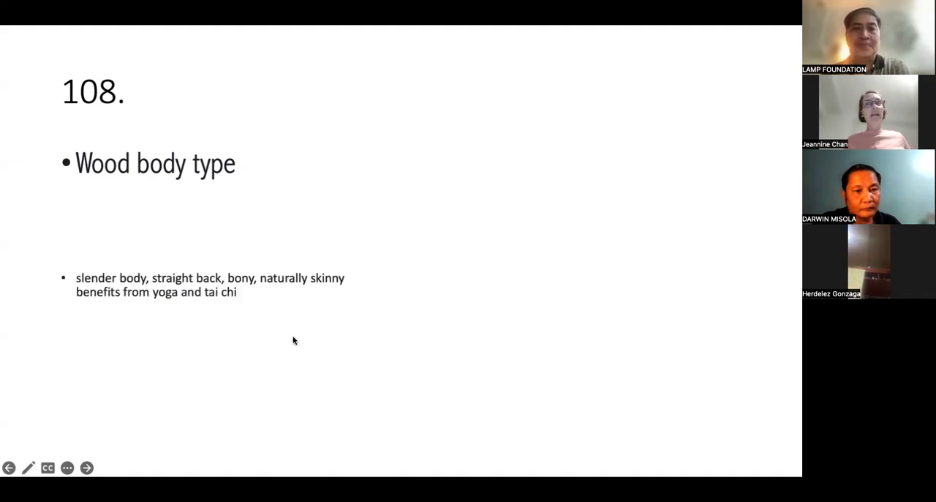
Step: Step through the Fire and Earth body type slides to slide 111, Metal
click(86, 467)
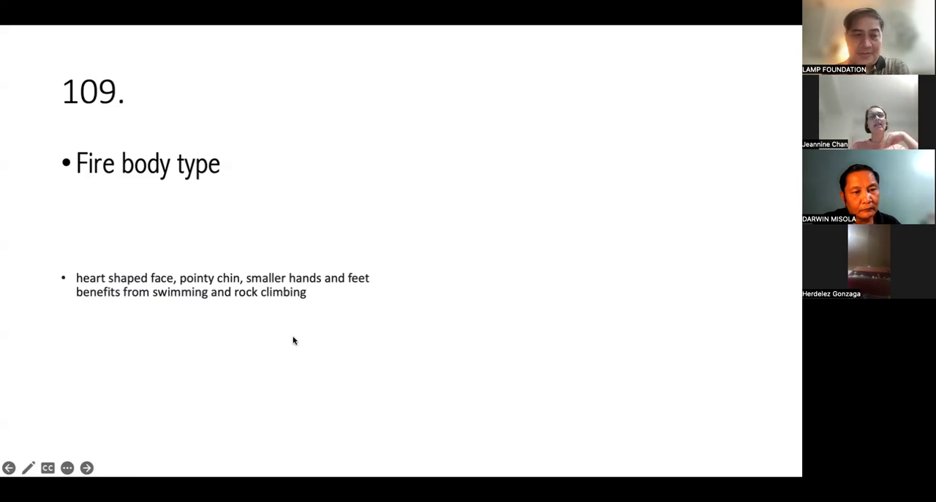
click(86, 467)
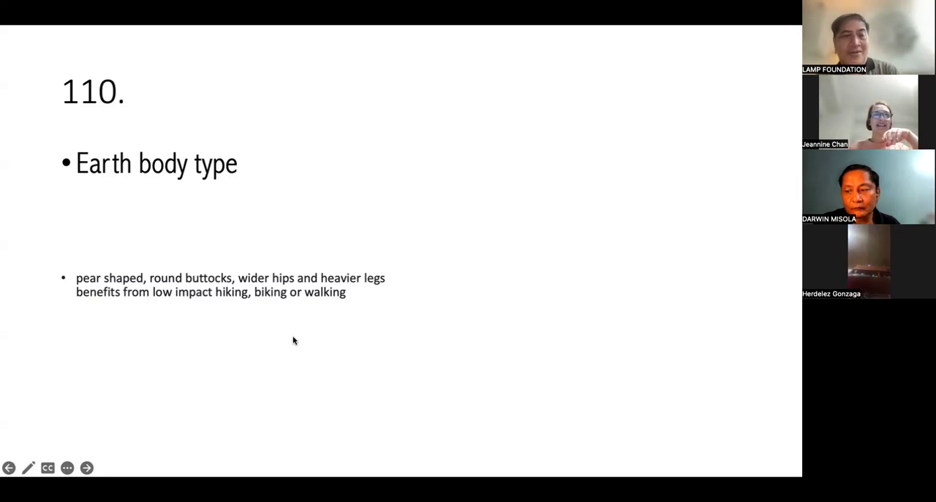
click(87, 467)
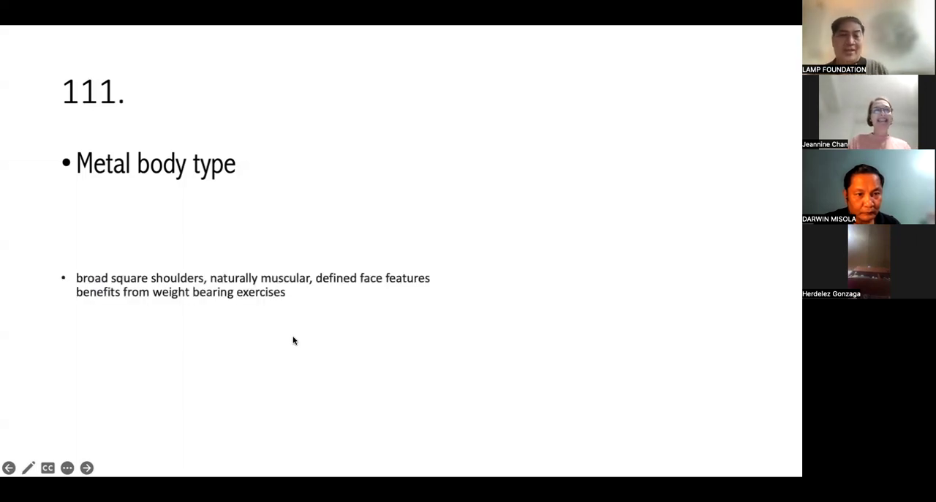
Step: Step past the Water body type slide to slide 113, Wood personality theory
click(86, 467)
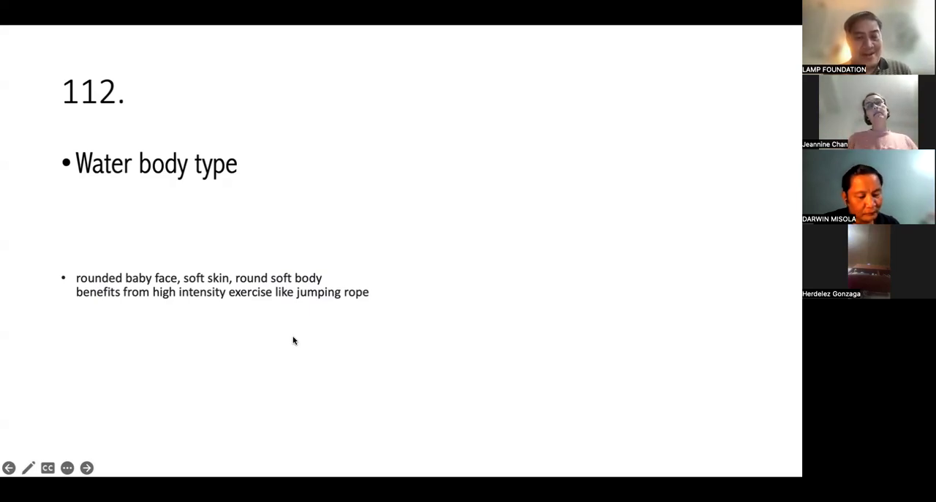
click(86, 468)
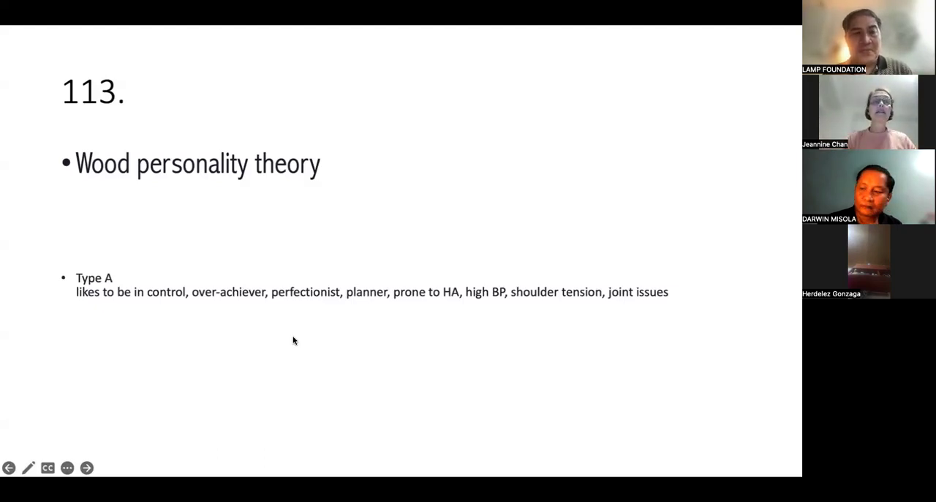
Step: Step past the Fire personality slide to slide 115, Earth personality theory
click(86, 467)
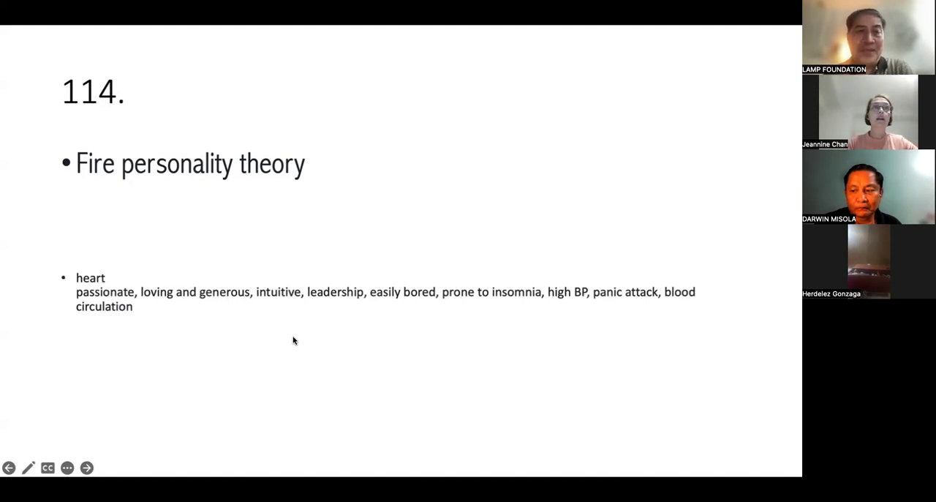
click(86, 467)
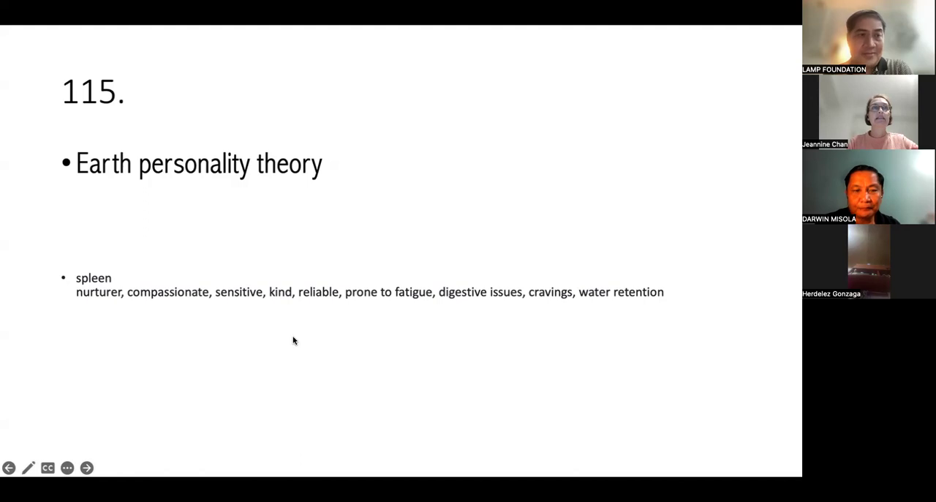
Step: Advance the shared slideshow to slide 116, the Metal (lung) personality theory
click(86, 467)
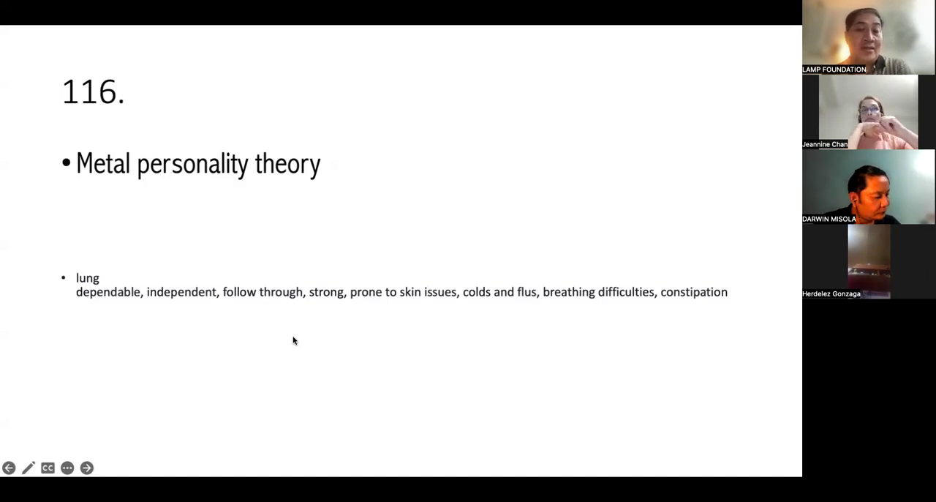
Step: Advance the shared slideshow to slide 117, the Water (kidney) personality theory
click(86, 468)
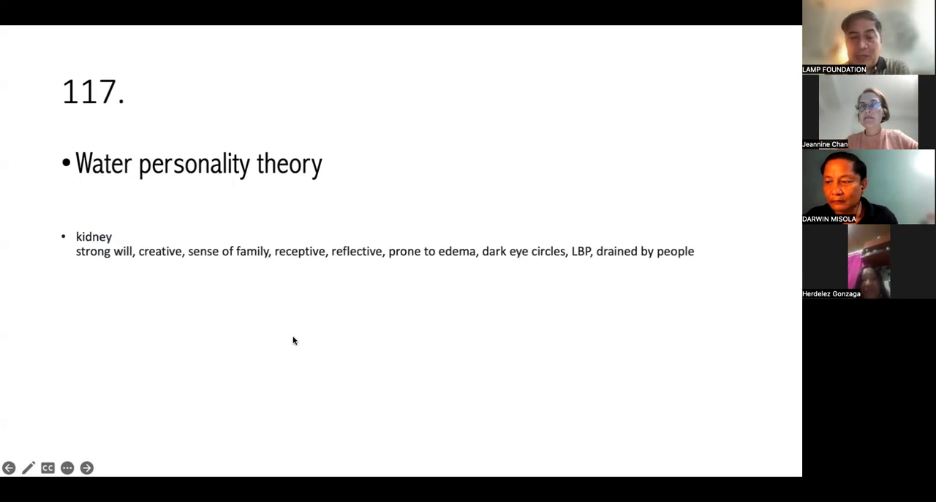
mouse_move(492, 328)
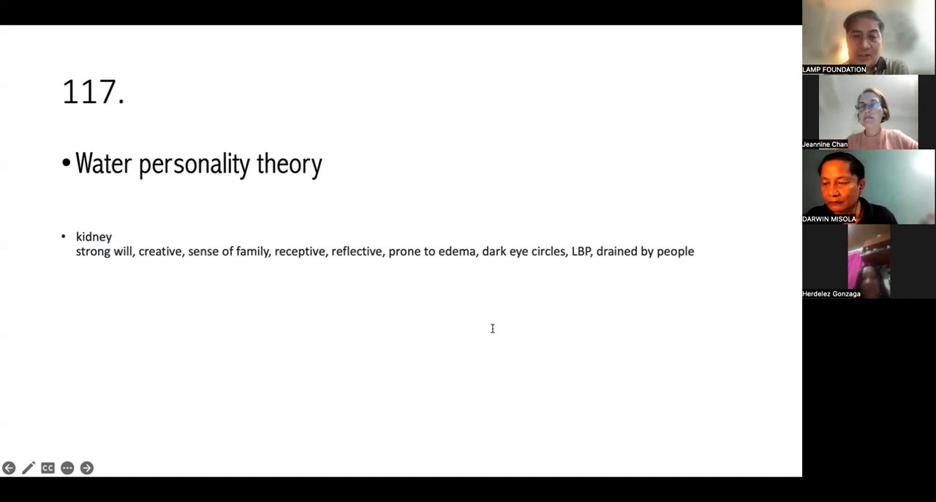
mouse_move(515, 457)
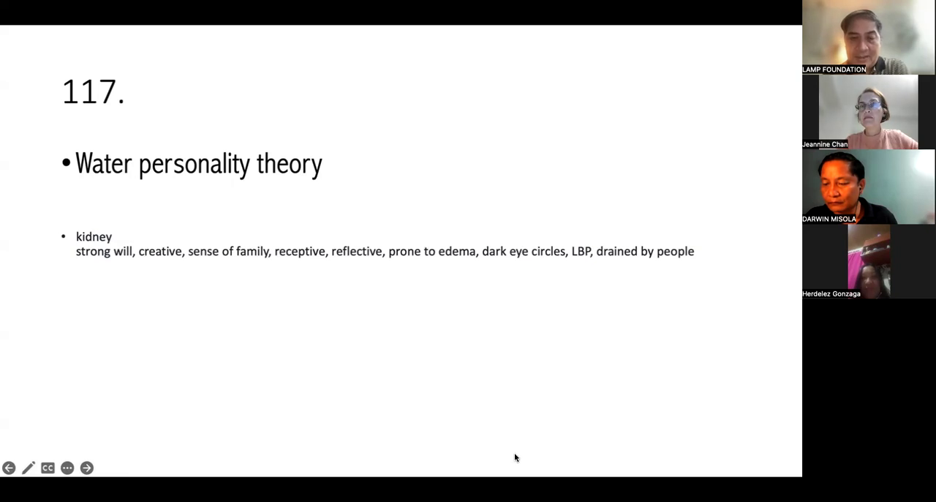